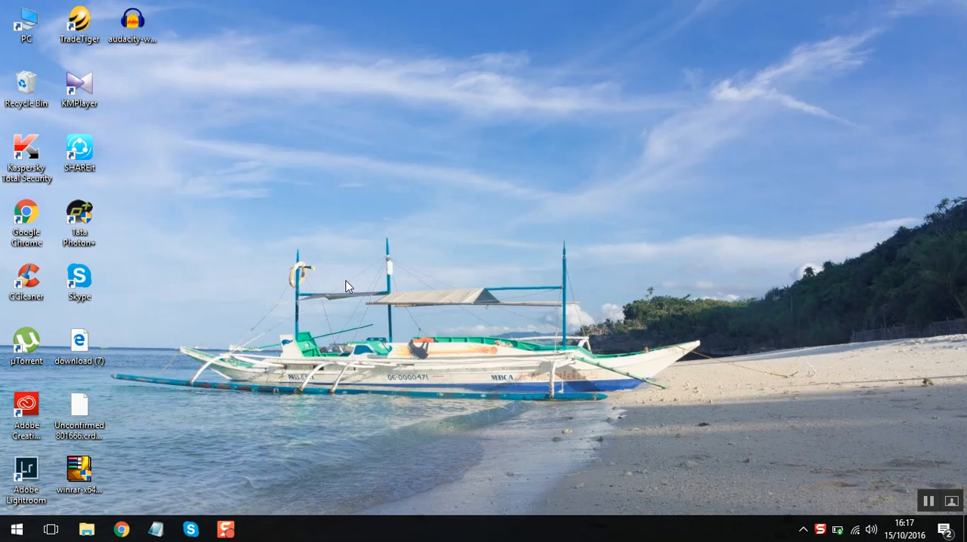
{"action": "mouse_move", "coordinate": [323, 242]}
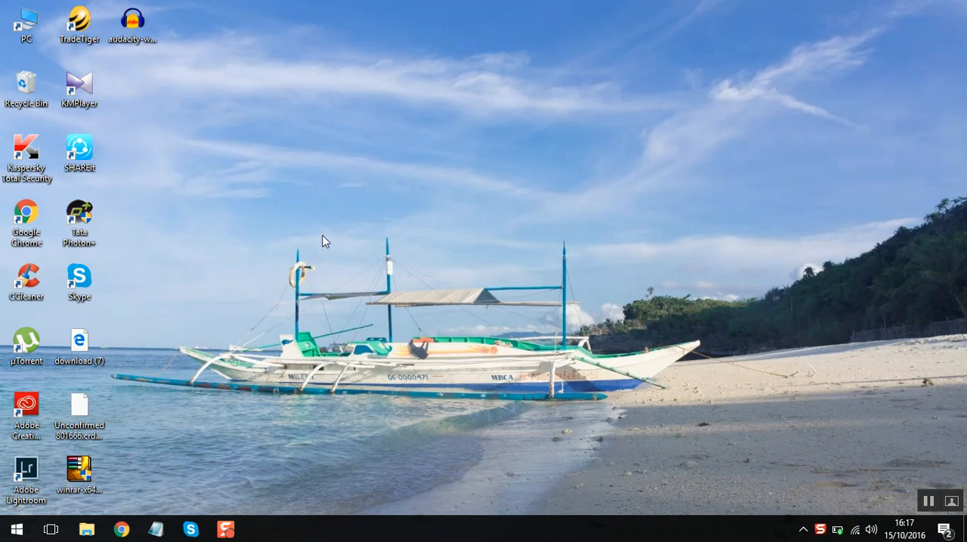
{"action": "mouse_move", "coordinate": [459, 536]}
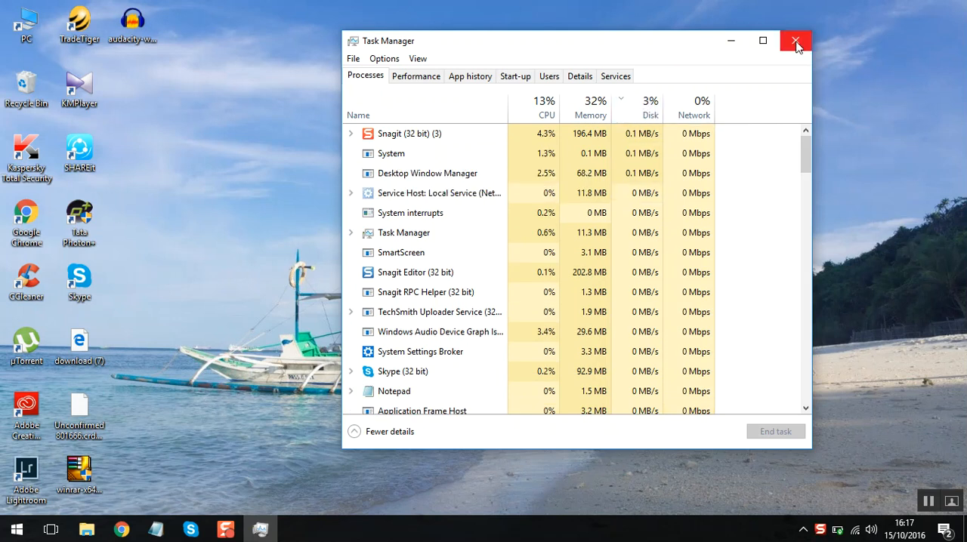
{"action": "mouse_move", "coordinate": [795, 41]}
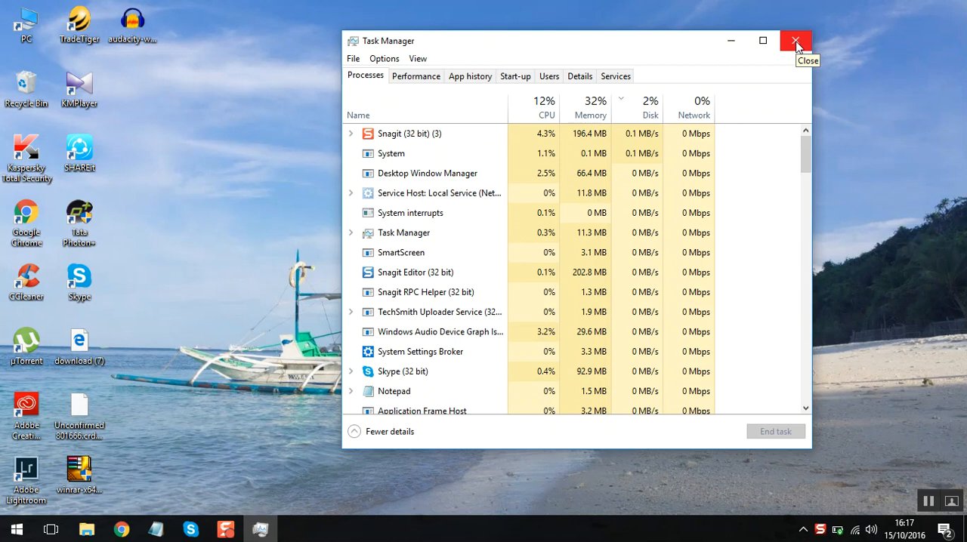
- Close Task Manager before heading to the Run box
{"action": "left_click", "coordinate": [795, 41]}
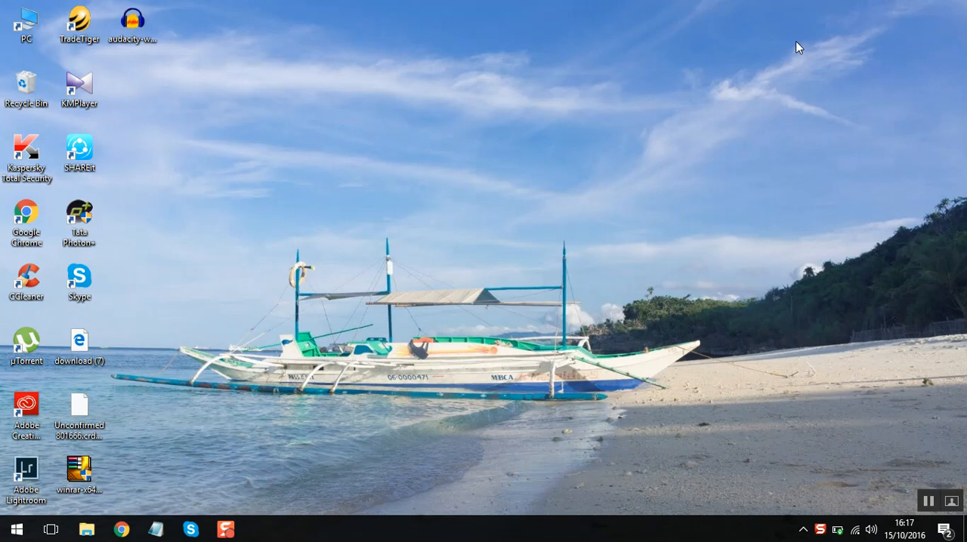
{"action": "mouse_move", "coordinate": [365, 248]}
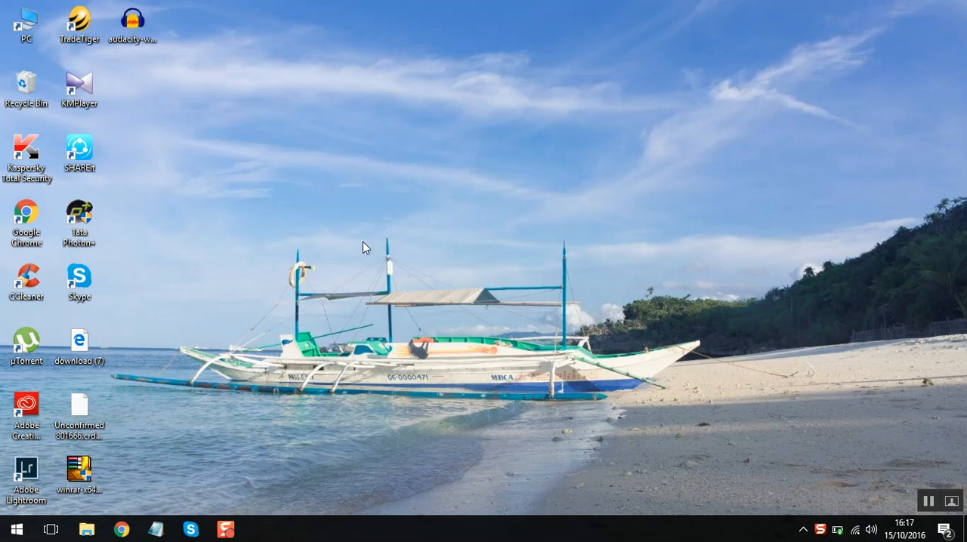
{"action": "mouse_move", "coordinate": [408, 378]}
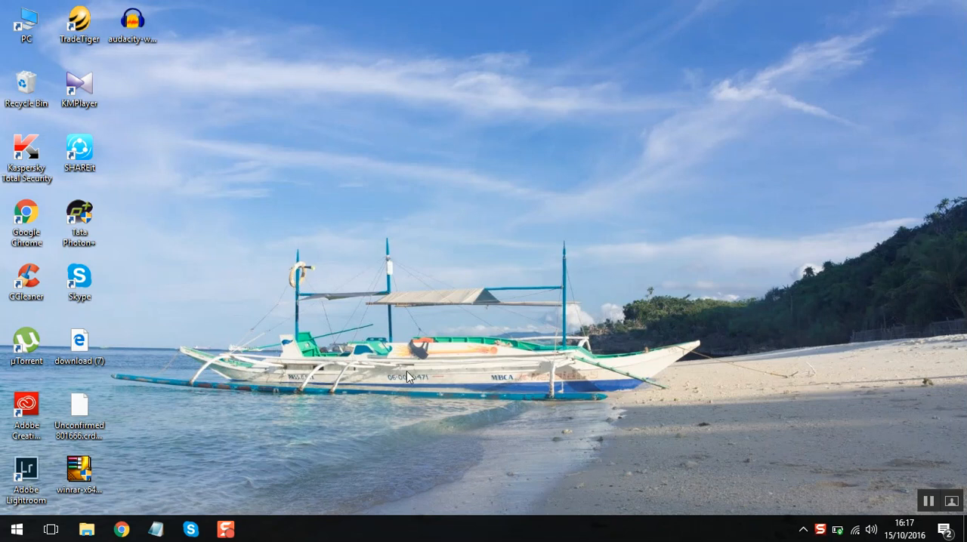
{"action": "mouse_move", "coordinate": [408, 364]}
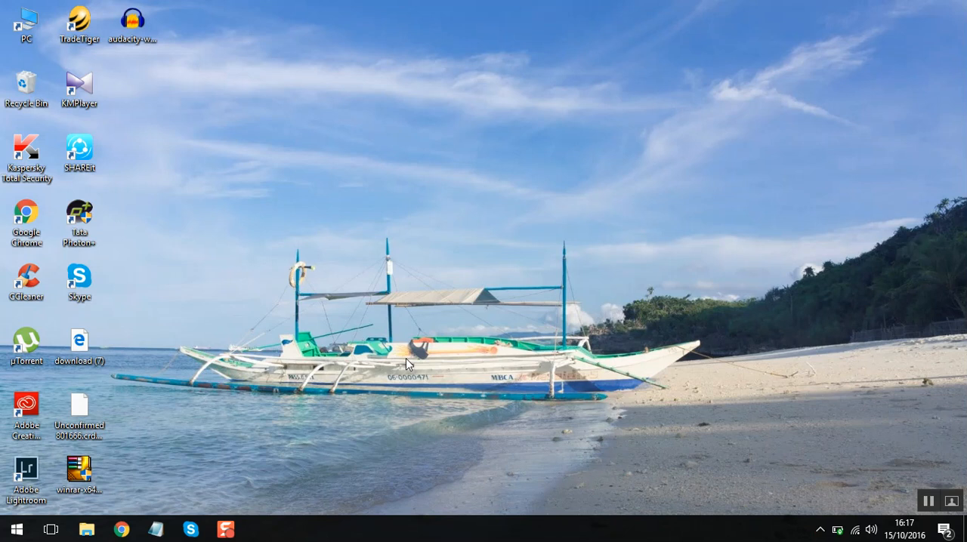
{"action": "mouse_move", "coordinate": [462, 360]}
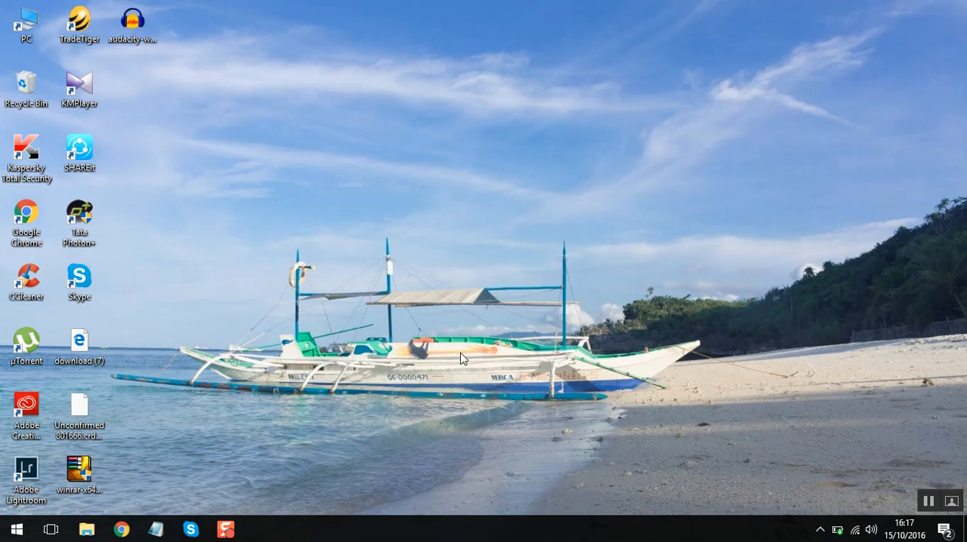
{"action": "mouse_move", "coordinate": [195, 388]}
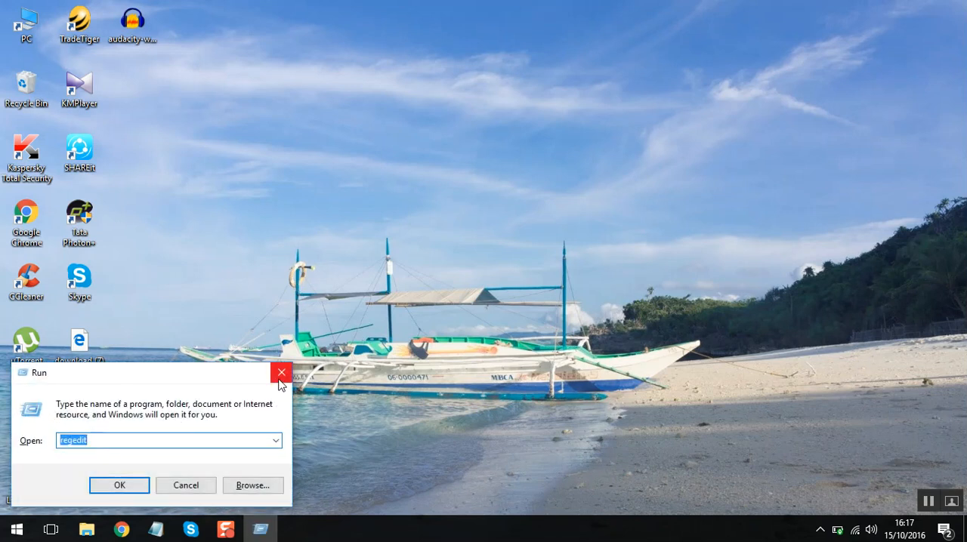
- Dismiss the Run box, close Device Manager, and relaunch it via devmgmt.msc
{"action": "left_click", "coordinate": [281, 371]}
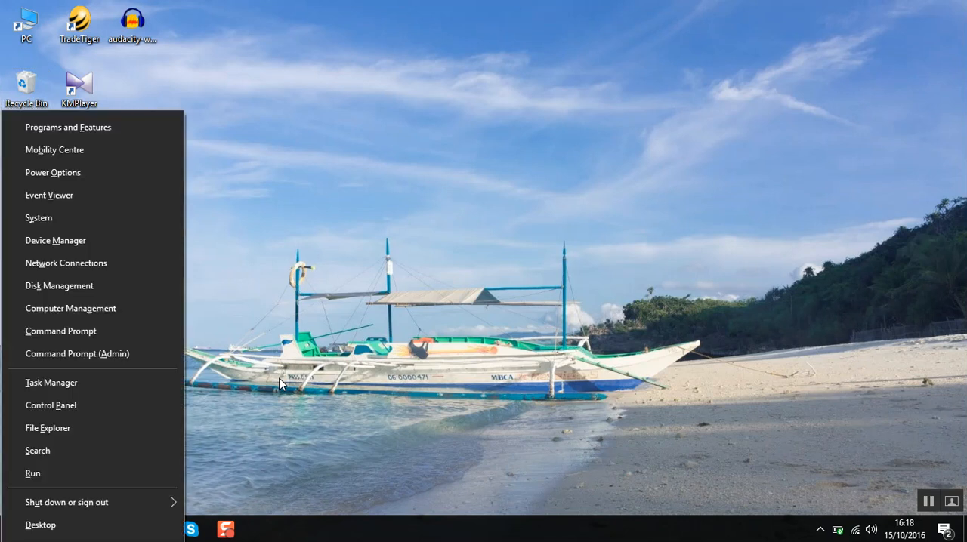
{"action": "mouse_move", "coordinate": [59, 286]}
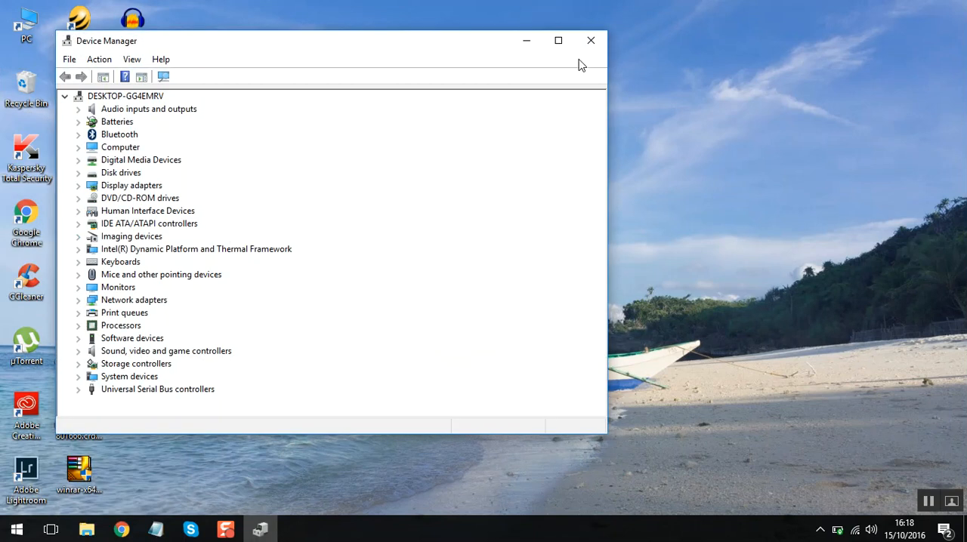
{"action": "left_click", "coordinate": [591, 39]}
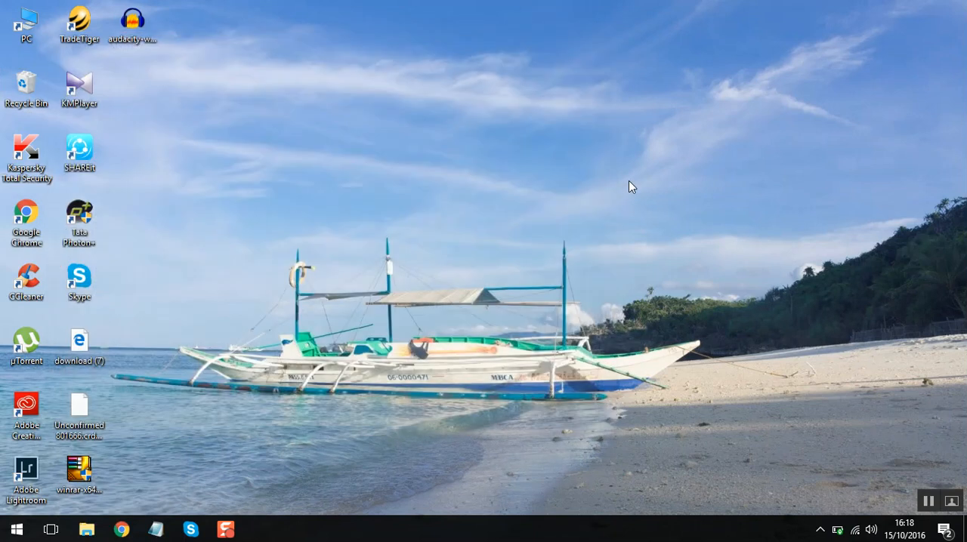
{"action": "type", "text": "devmgmt"}
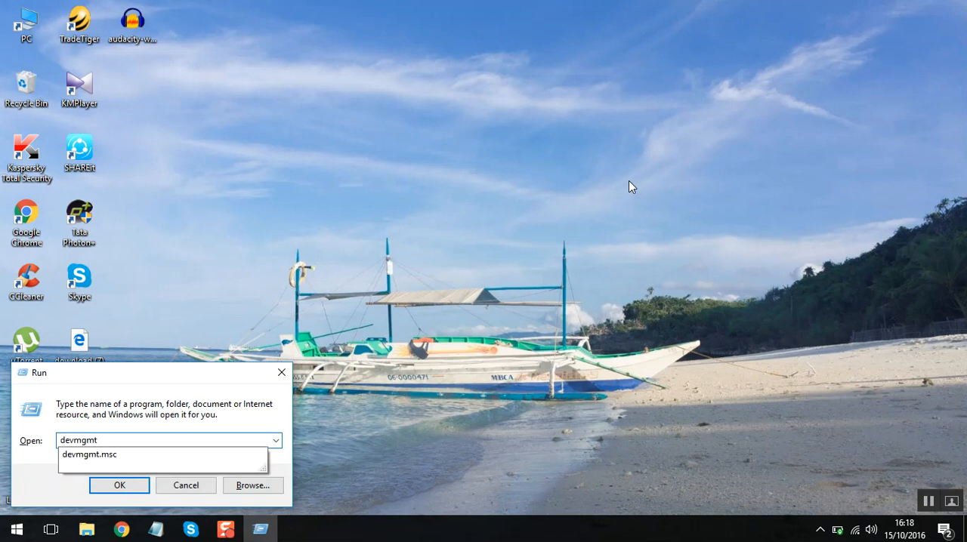
{"action": "left_click", "coordinate": [117, 485]}
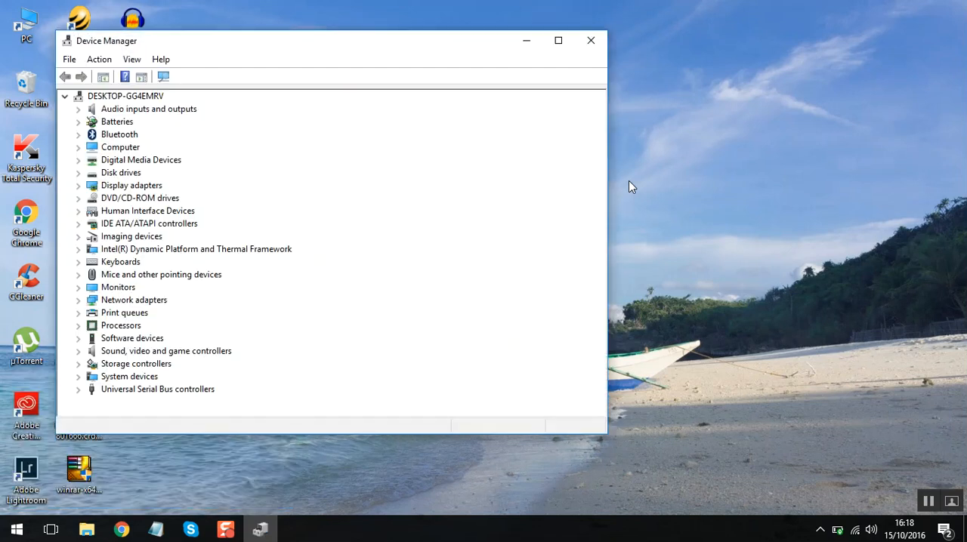
{"action": "mouse_move", "coordinate": [196, 227]}
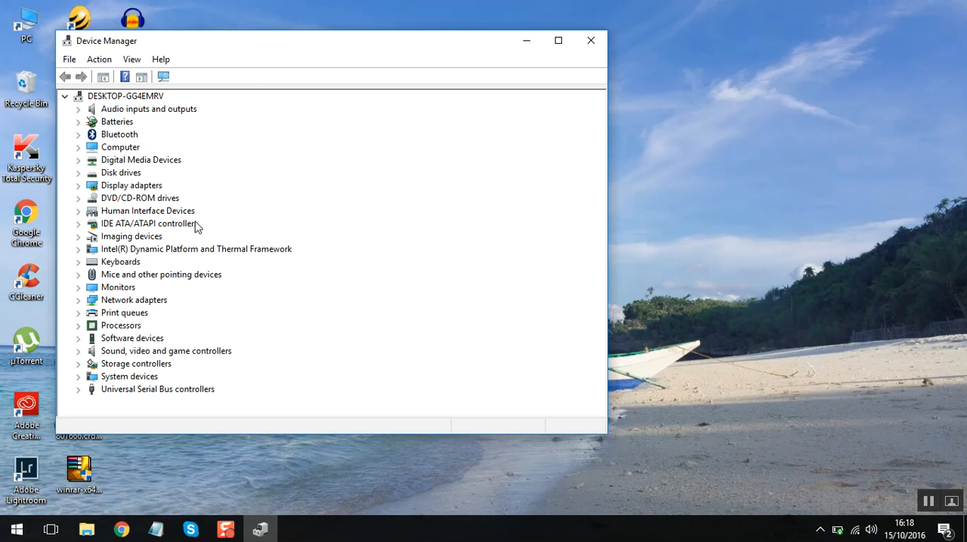
{"action": "mouse_move", "coordinate": [138, 228]}
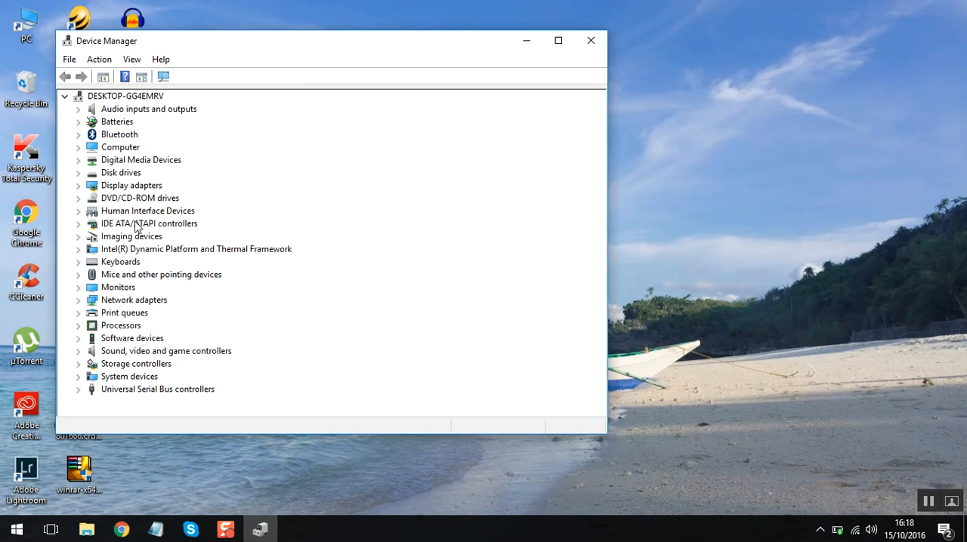
{"action": "mouse_move", "coordinate": [134, 233]}
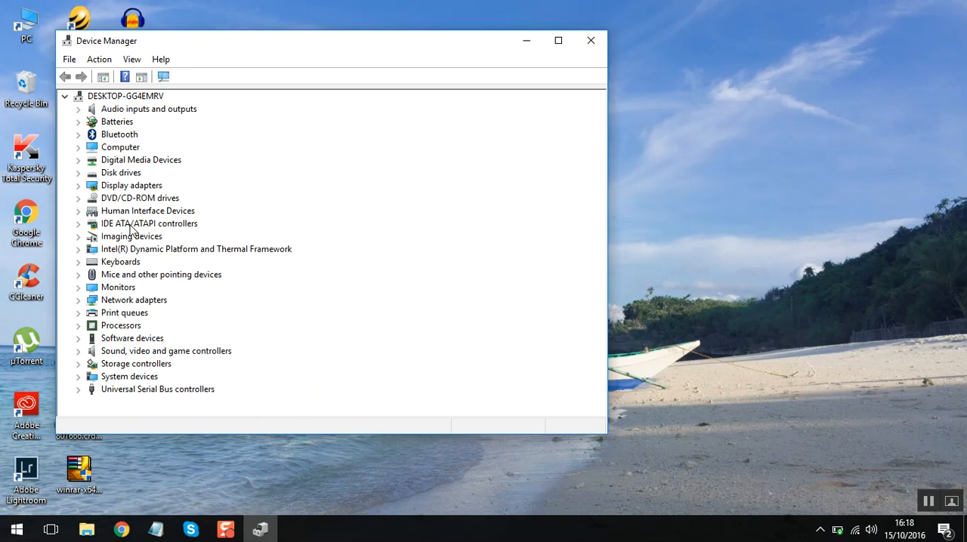
- Expand IDE ATA/ATAPI controllers and view the Standard SATA AHCI Controller's driver details
{"action": "left_click", "coordinate": [79, 224]}
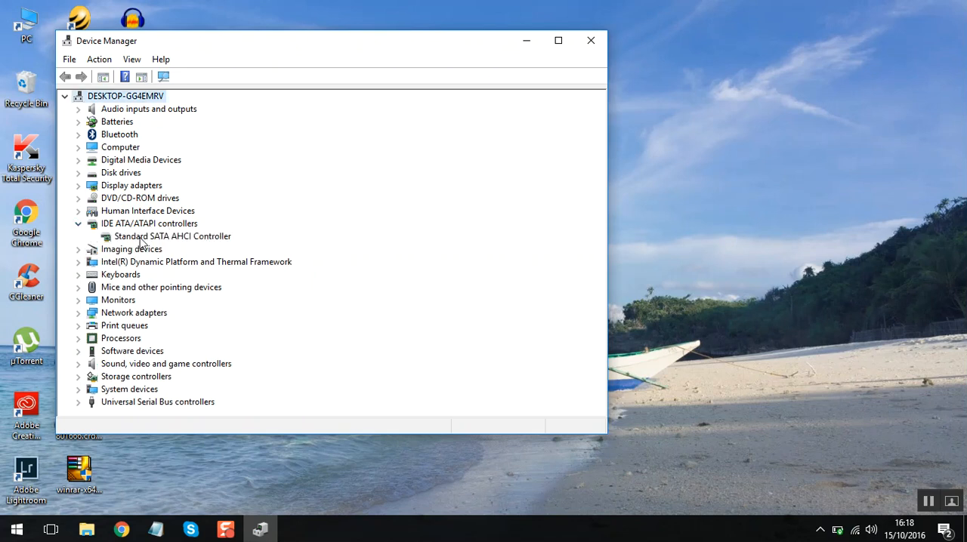
{"action": "double_click", "coordinate": [172, 235]}
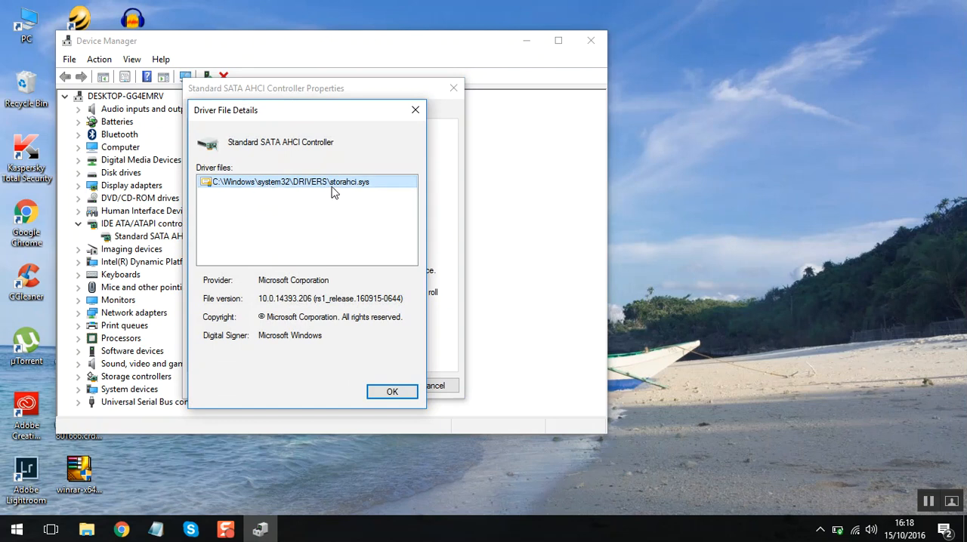
{"action": "mouse_move", "coordinate": [369, 196]}
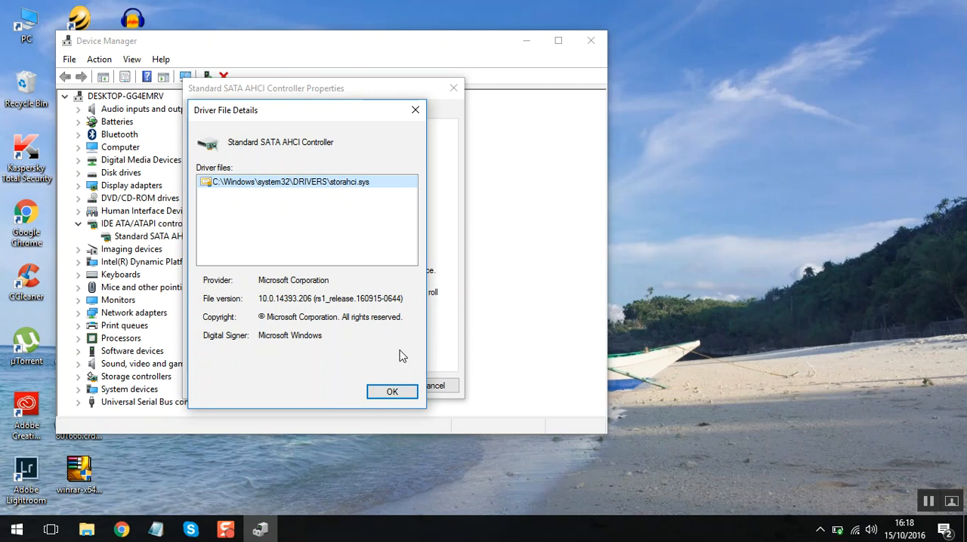
{"action": "left_click", "coordinate": [393, 391]}
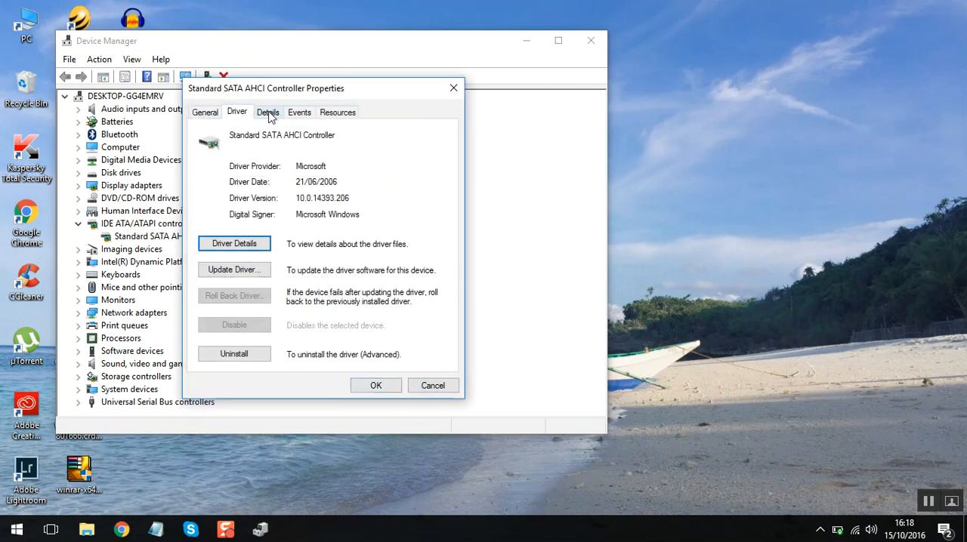
- Show the controller's device instance path on the Details tab and select it in maximized Notepad
{"action": "left_click", "coordinate": [269, 112]}
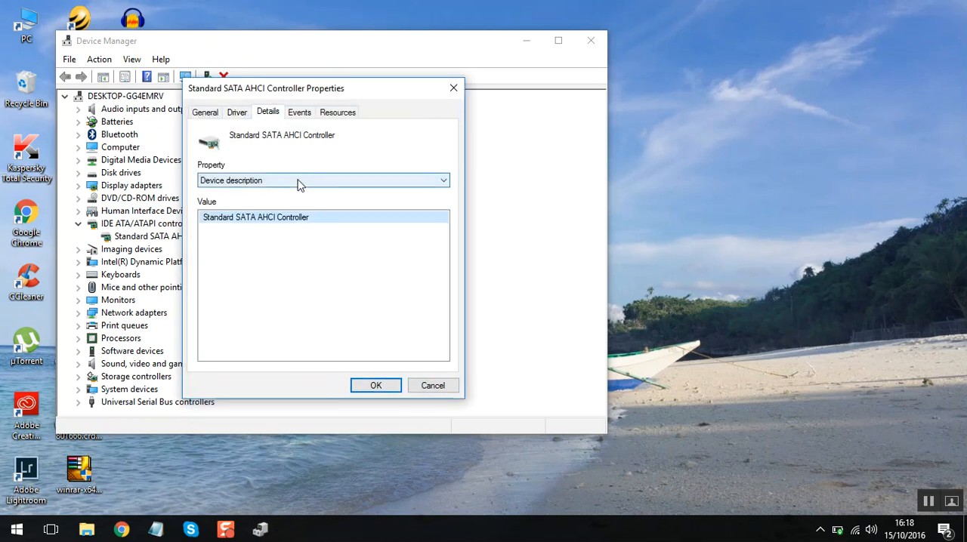
{"action": "left_click", "coordinate": [323, 180]}
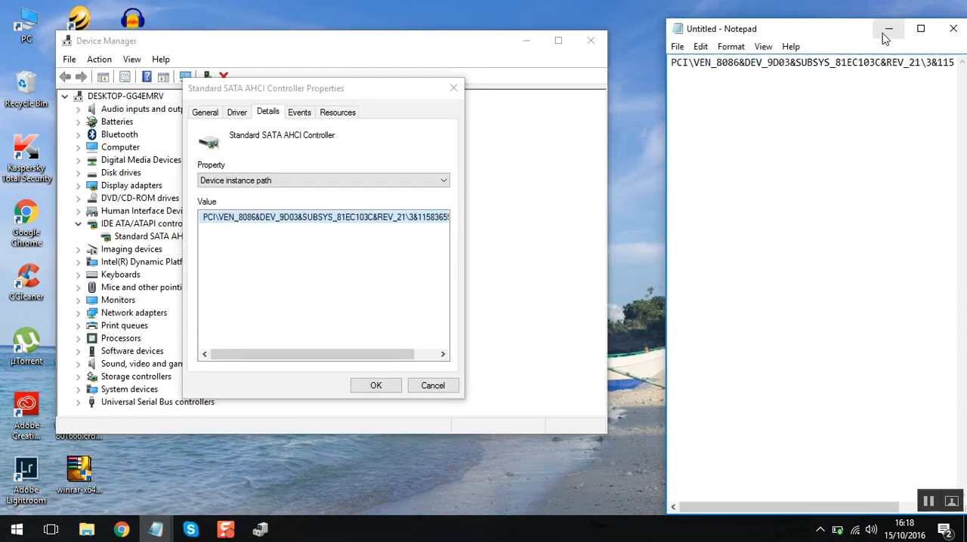
{"action": "left_click", "coordinate": [920, 29]}
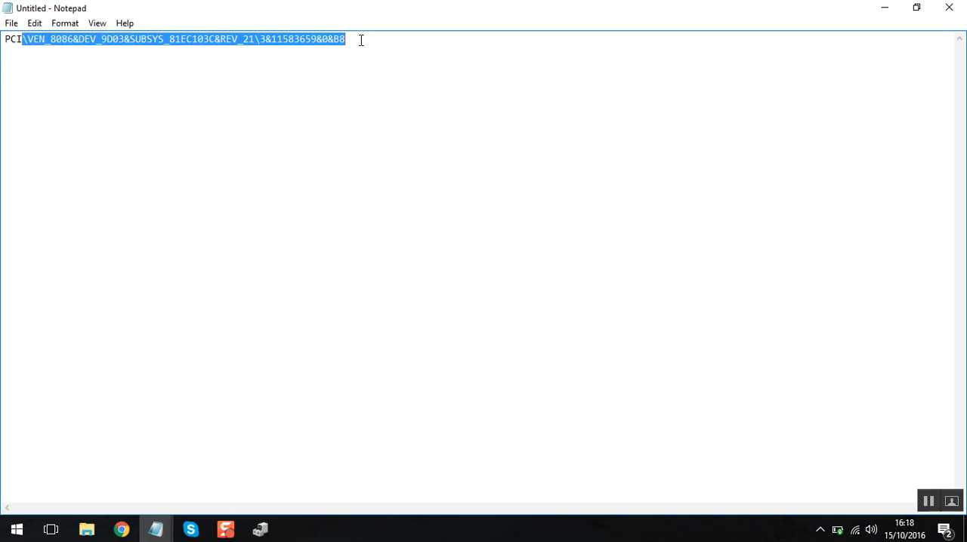
{"action": "left_click", "coordinate": [7, 39]}
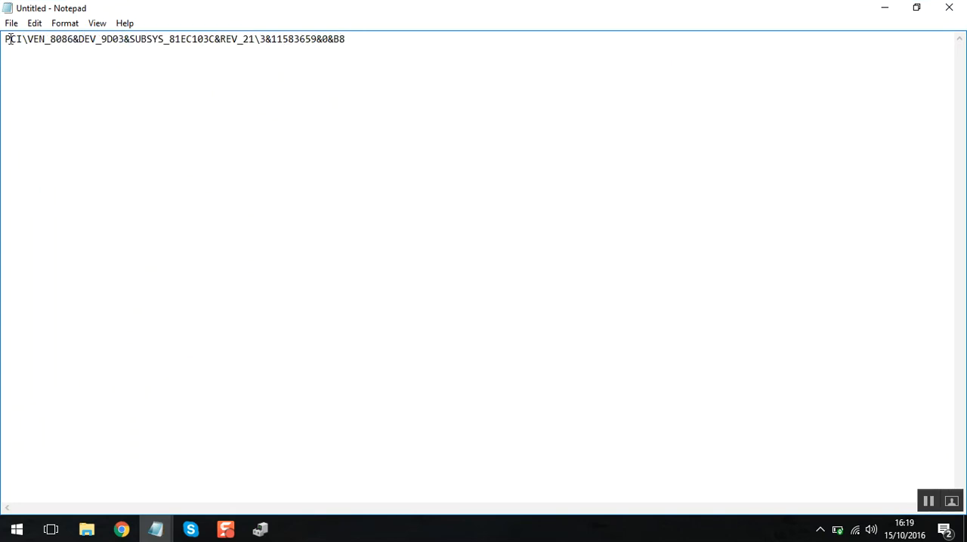
{"action": "key", "text": "ctrl+a"}
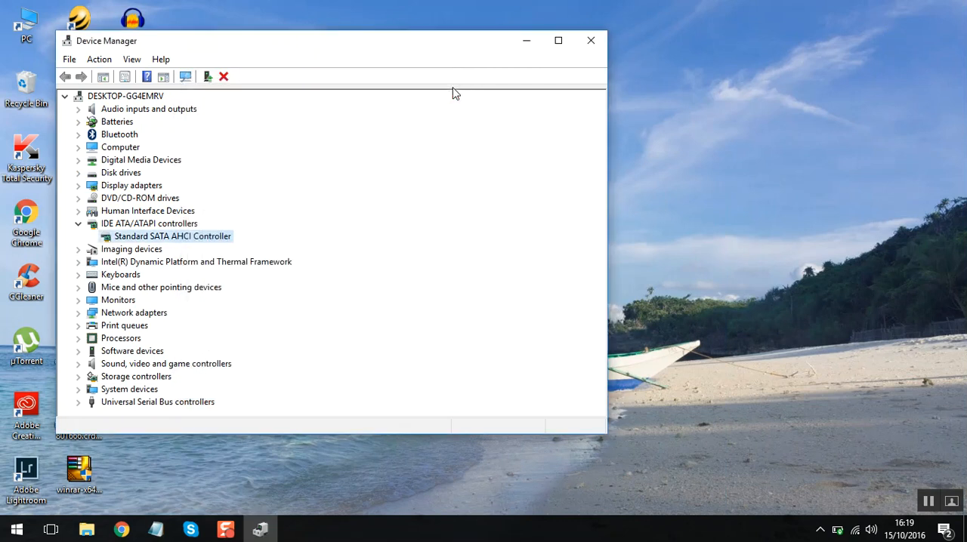
- Close Device Manager and launch Registry Editor through the Run box
{"action": "left_click", "coordinate": [590, 39]}
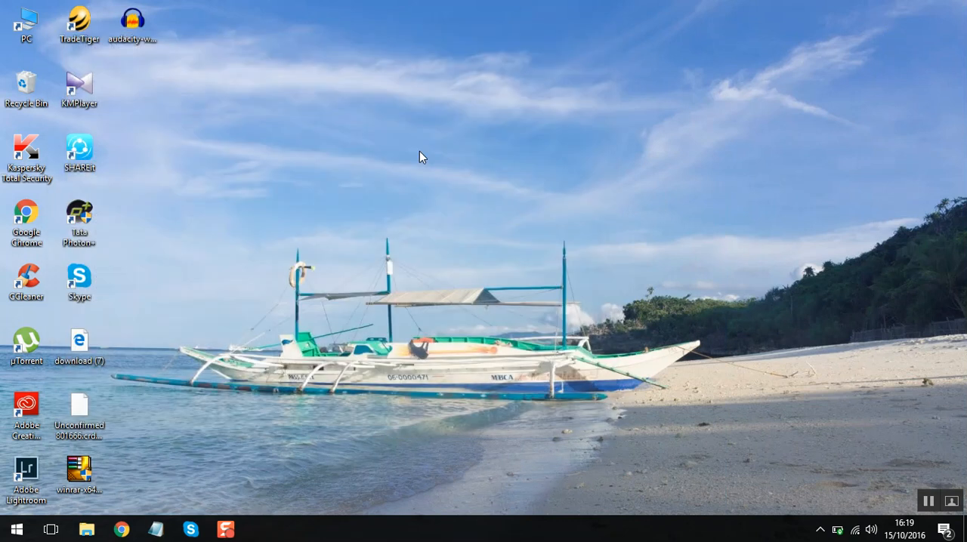
{"action": "left_click", "coordinate": [27, 88]}
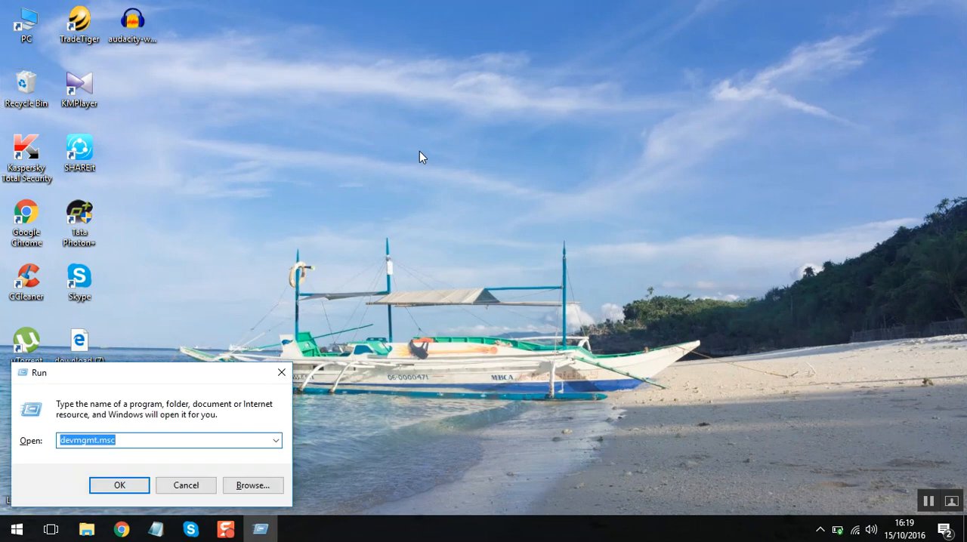
{"action": "type", "text": "reg"}
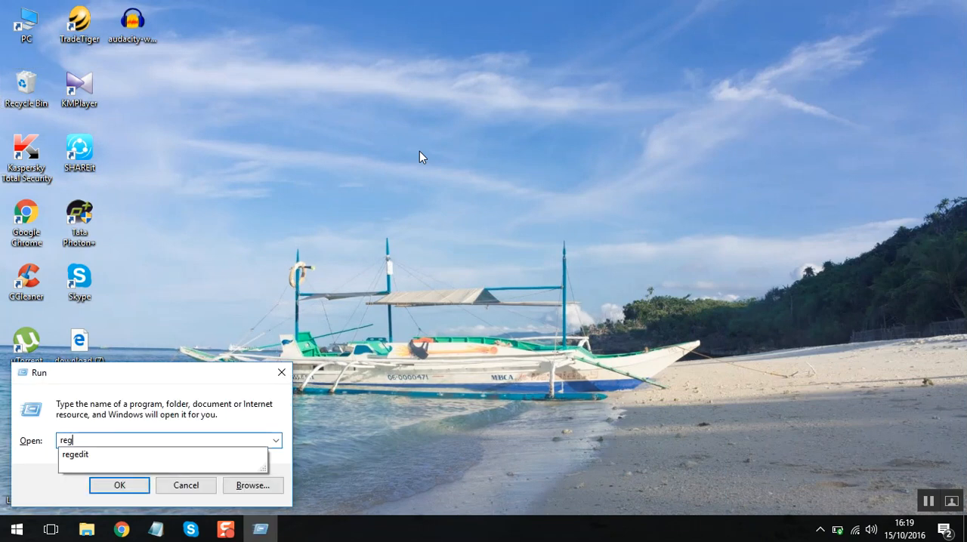
{"action": "left_click", "coordinate": [119, 485]}
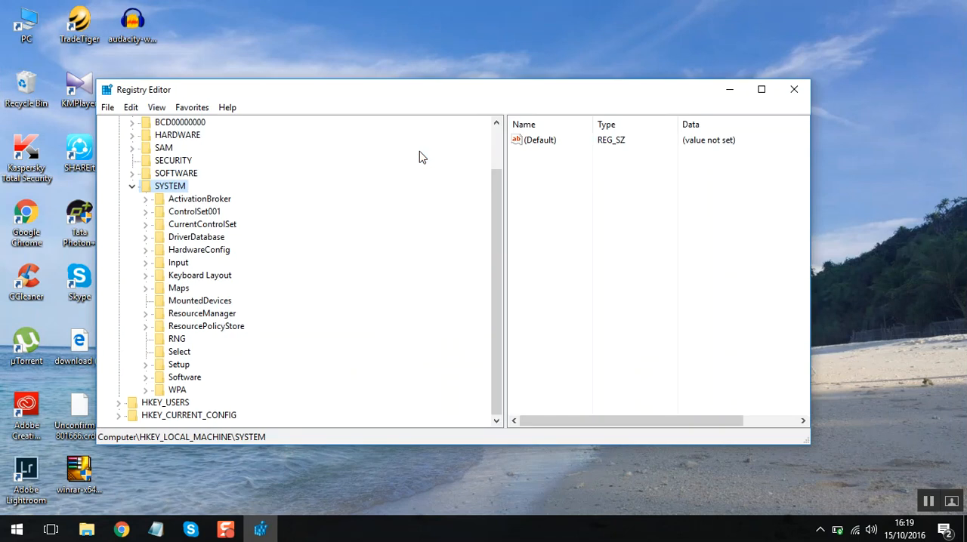
- Maximize the registry and expand HKLM > SYSTEM > CurrentControlSet > Enum
{"action": "left_click", "coordinate": [132, 186]}
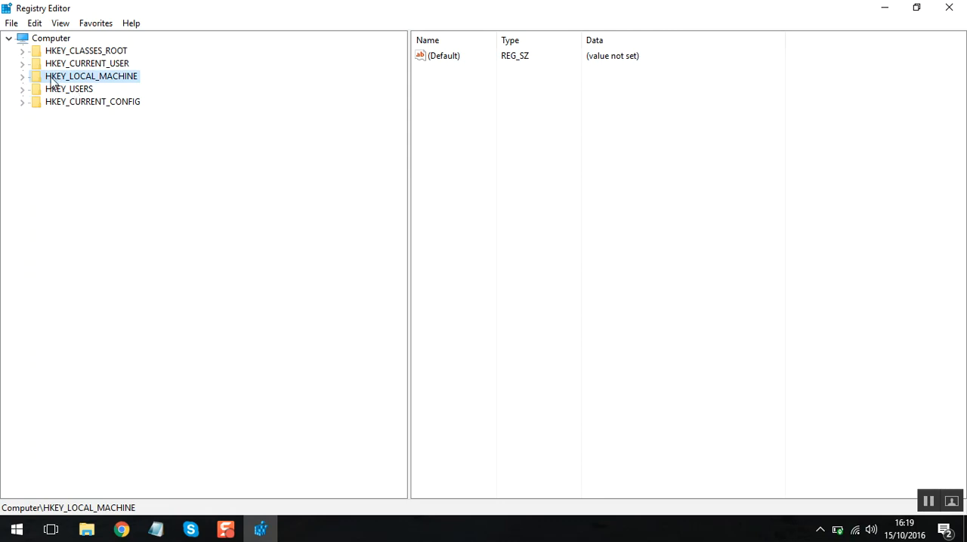
{"action": "left_click", "coordinate": [21, 77]}
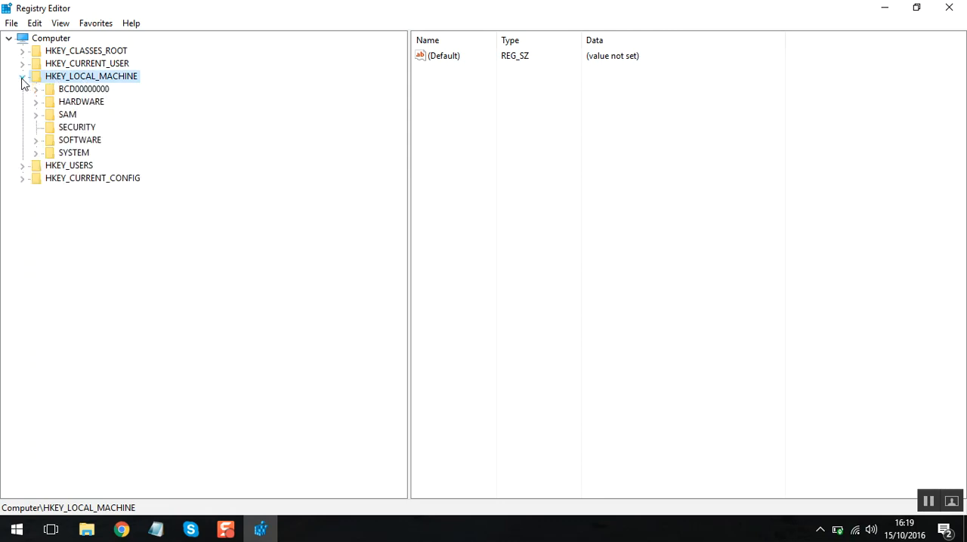
{"action": "left_click", "coordinate": [36, 153]}
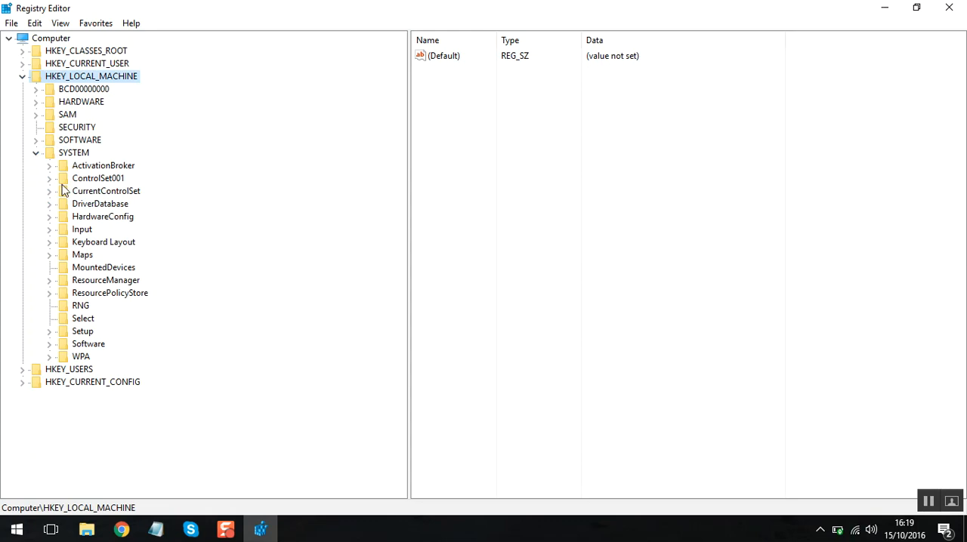
{"action": "mouse_move", "coordinate": [84, 236]}
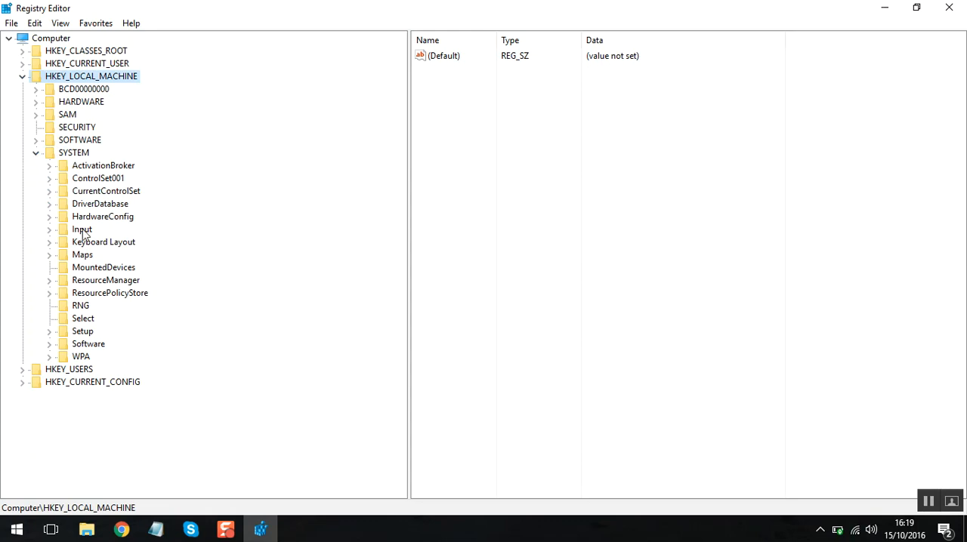
{"action": "mouse_move", "coordinate": [49, 198]}
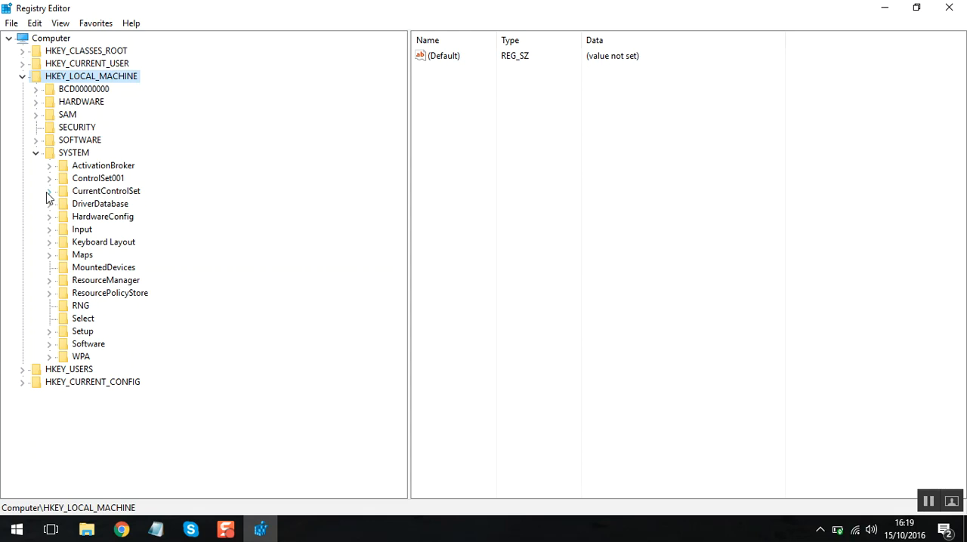
{"action": "left_click", "coordinate": [49, 191]}
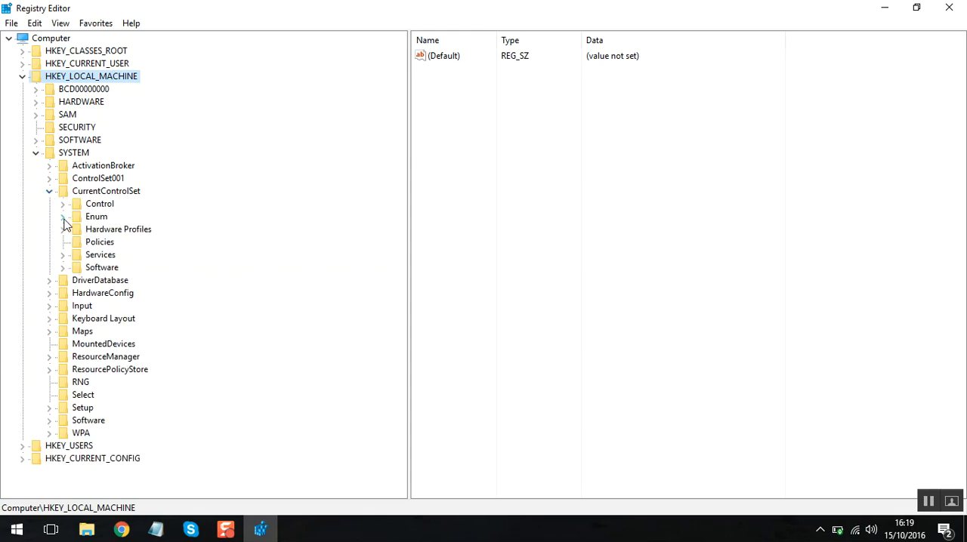
{"action": "left_click", "coordinate": [64, 217]}
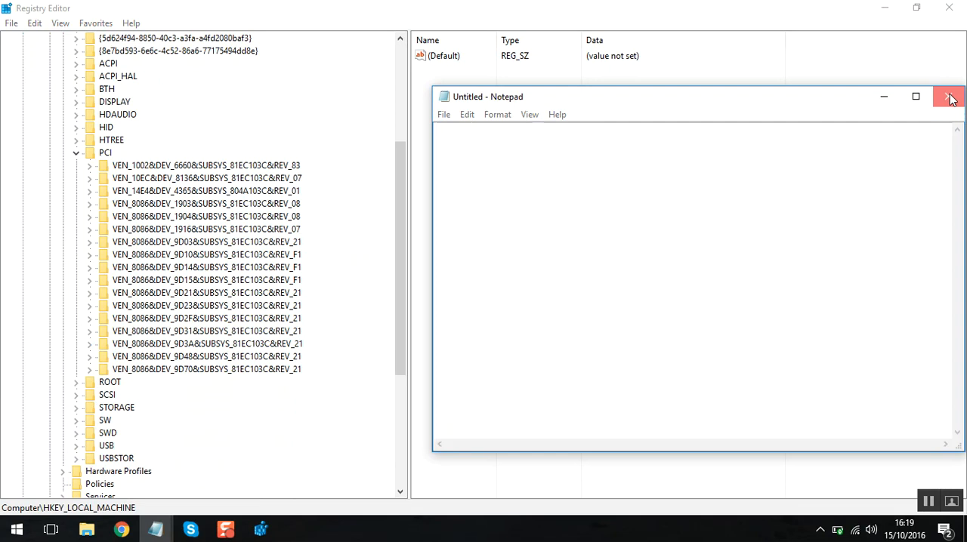
- Using the Notepad path, expand the PCI DEV_9D03 device, its instance and Device Parameters keys
{"action": "left_click", "coordinate": [952, 96]}
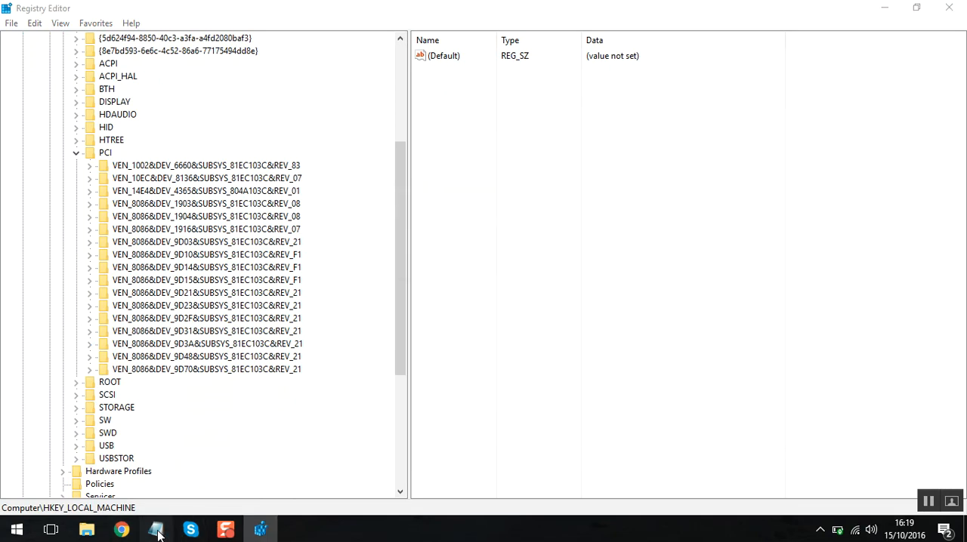
{"action": "left_click", "coordinate": [154, 529]}
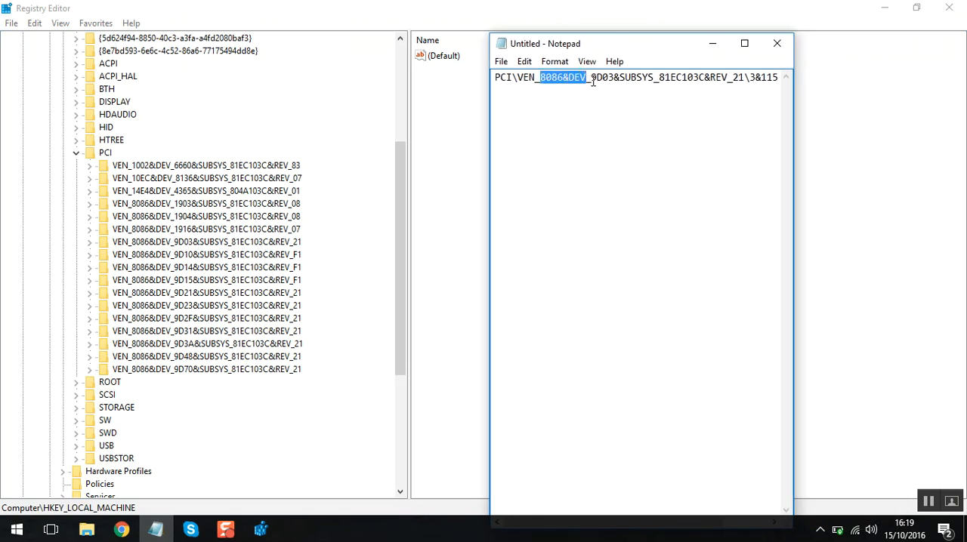
{"action": "left_click", "coordinate": [206, 230]}
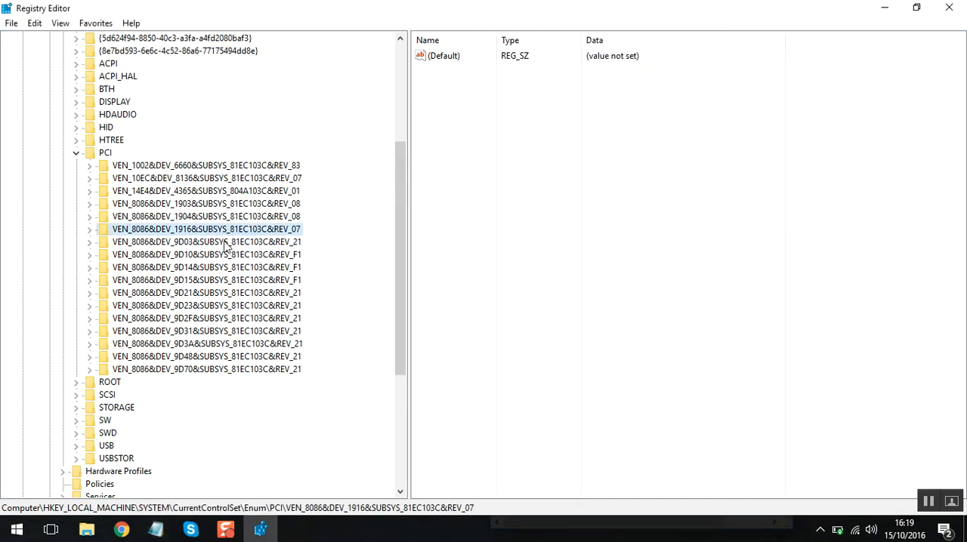
{"action": "left_click", "coordinate": [205, 241]}
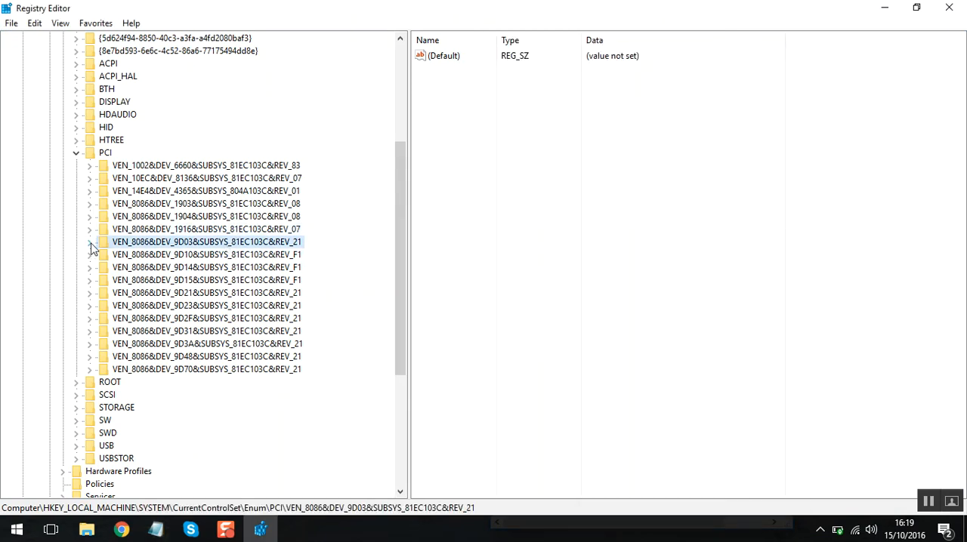
{"action": "left_click", "coordinate": [90, 241]}
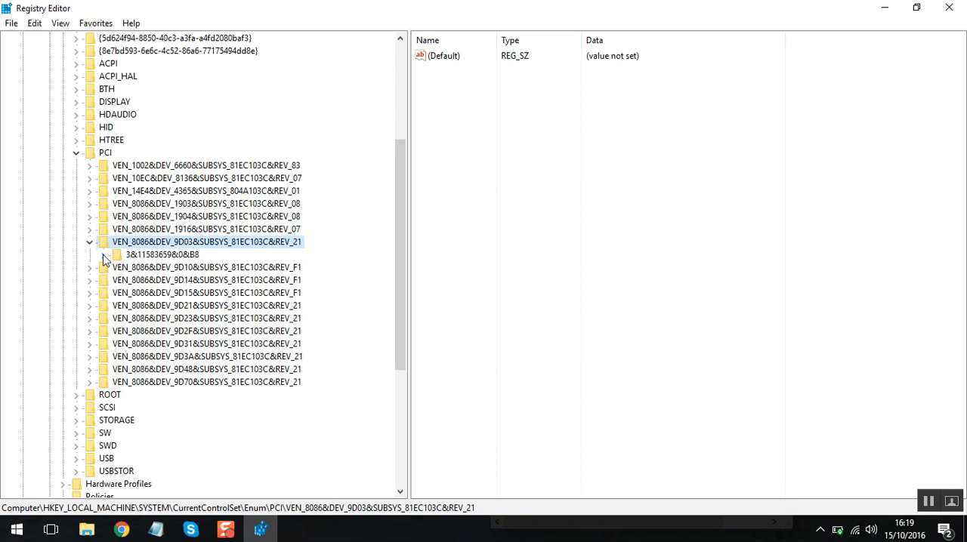
{"action": "left_click", "coordinate": [103, 253]}
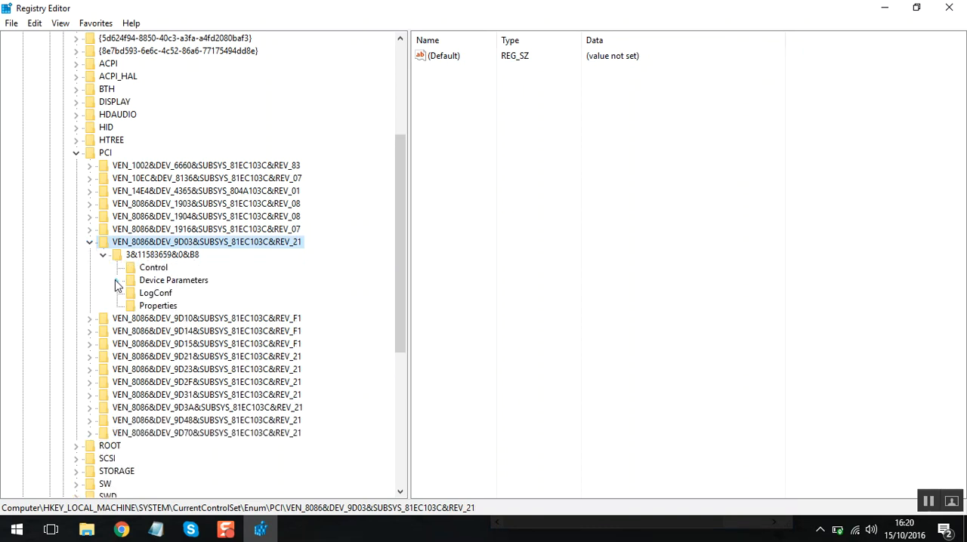
{"action": "left_click", "coordinate": [114, 281]}
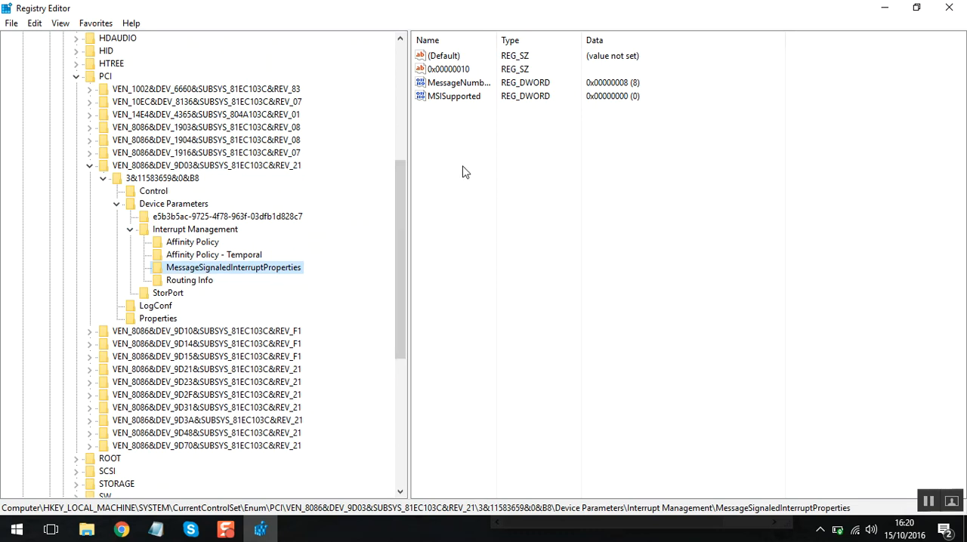
- Edit the MSISupported value and confirm it set to 0
{"action": "left_click", "coordinate": [454, 97]}
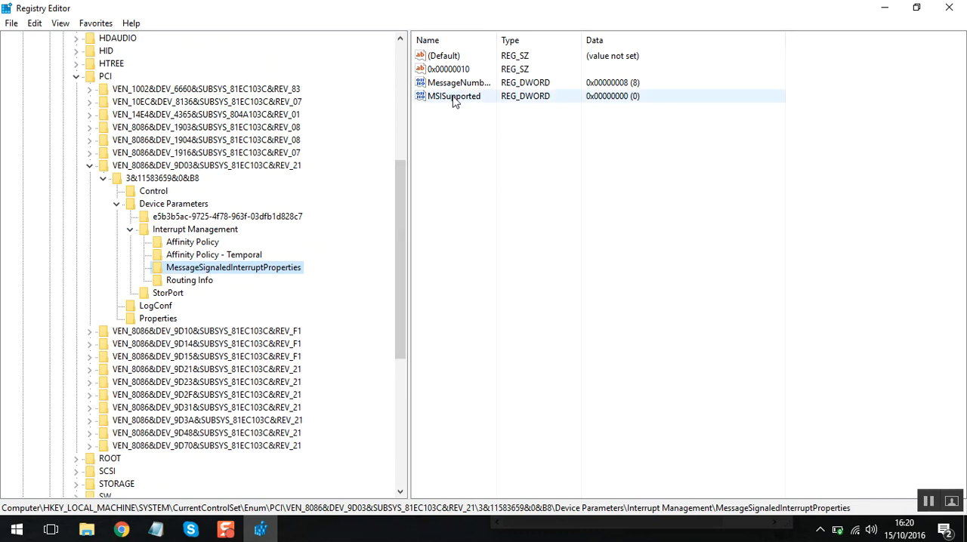
{"action": "double_click", "coordinate": [453, 97]}
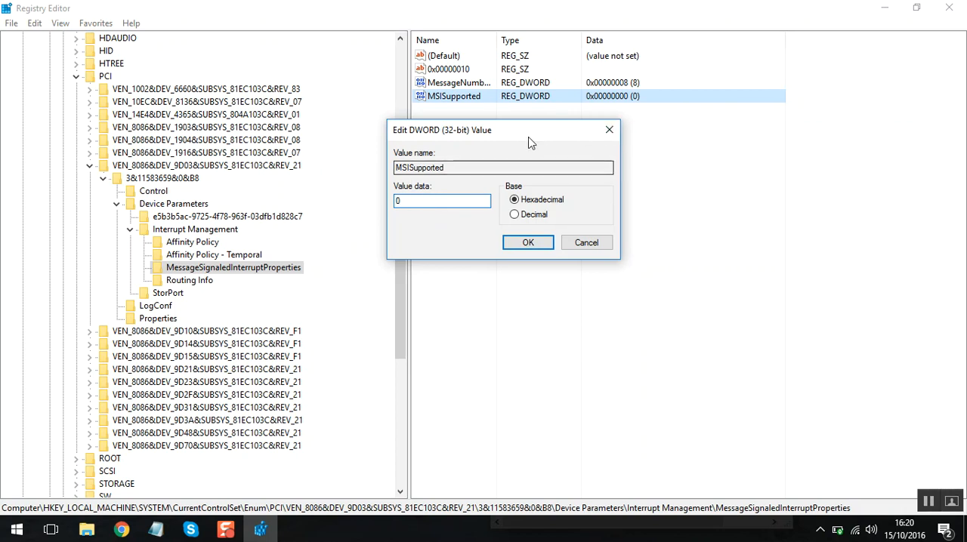
{"action": "left_click", "coordinate": [527, 242]}
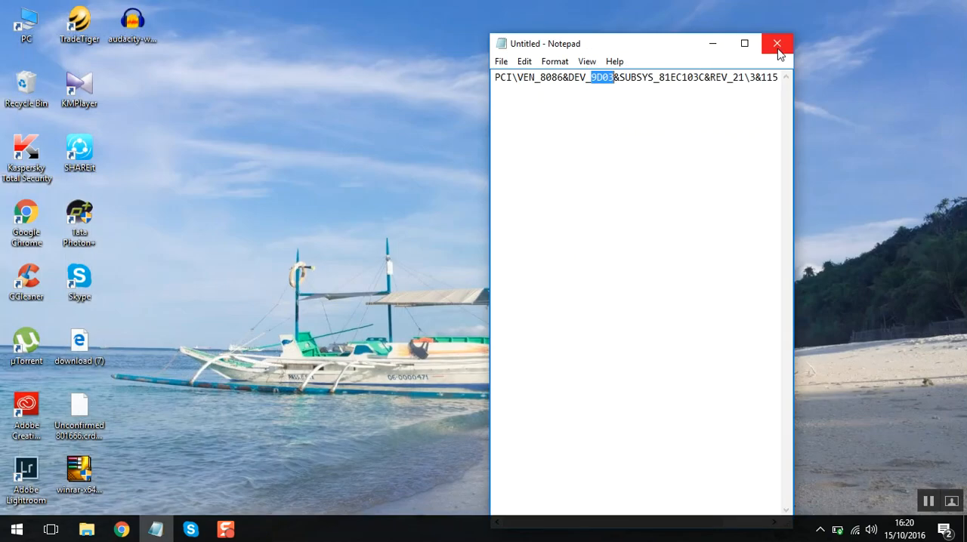
- Close Notepad and enter services.msc in the Run box
{"action": "left_click", "coordinate": [777, 42]}
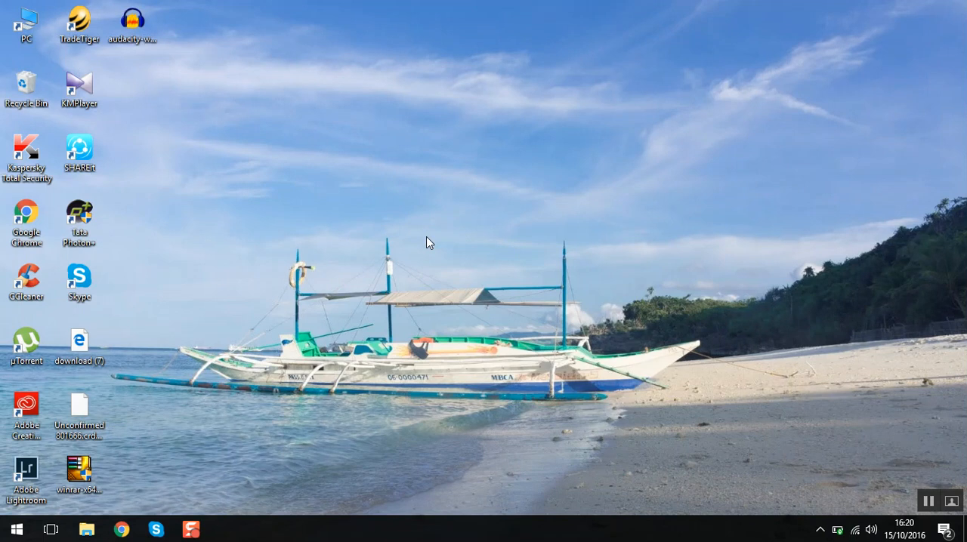
{"action": "mouse_move", "coordinate": [423, 241]}
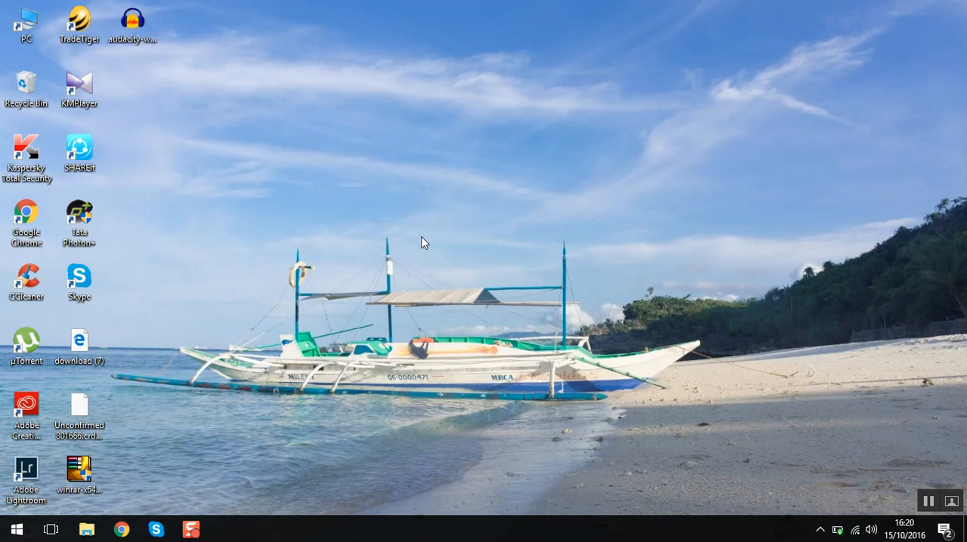
{"action": "mouse_move", "coordinate": [401, 243]}
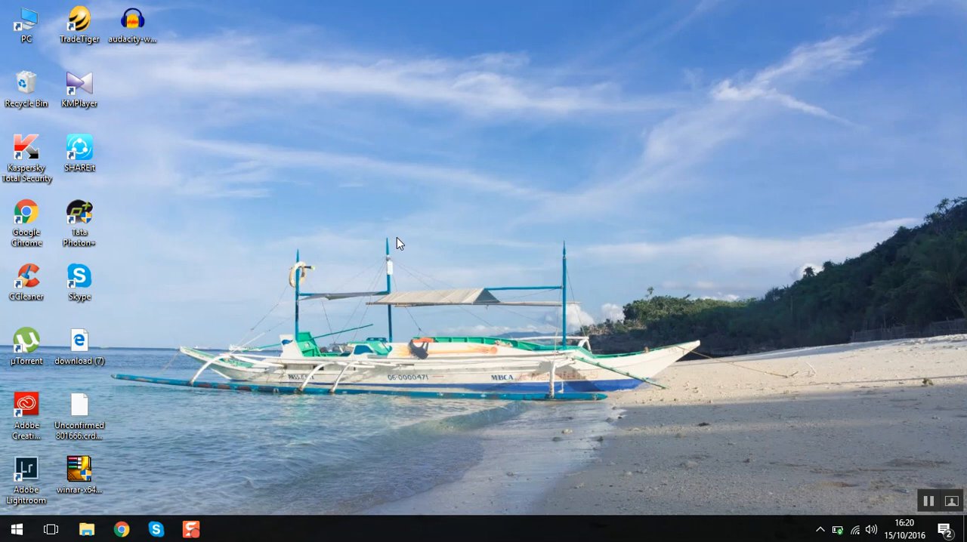
{"action": "key", "text": "Win+r"}
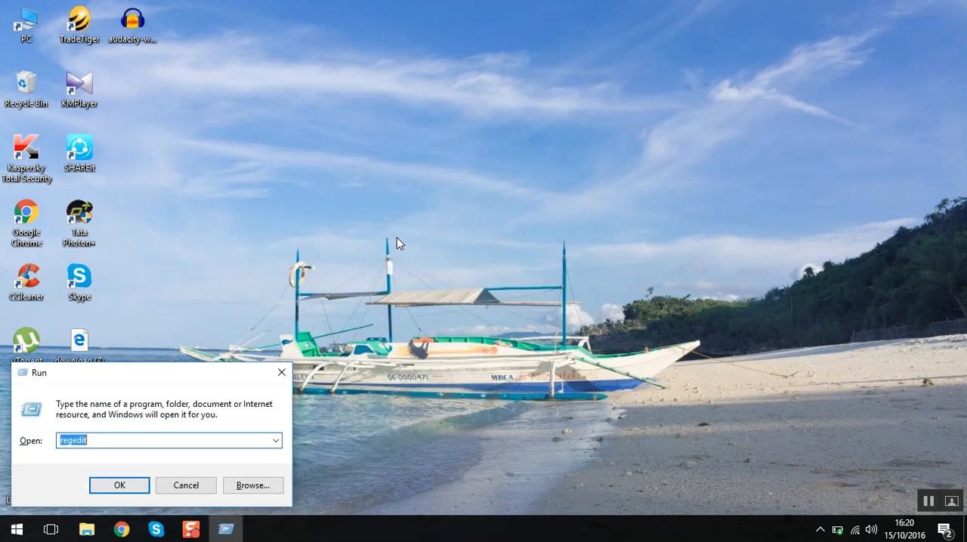
{"action": "type", "text": "services.msc"}
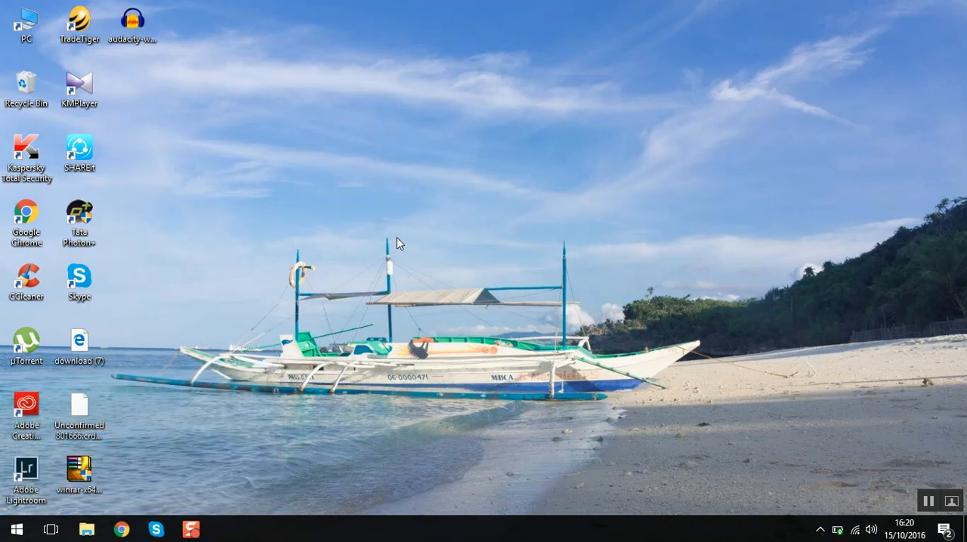
{"action": "mouse_move", "coordinate": [112, 485]}
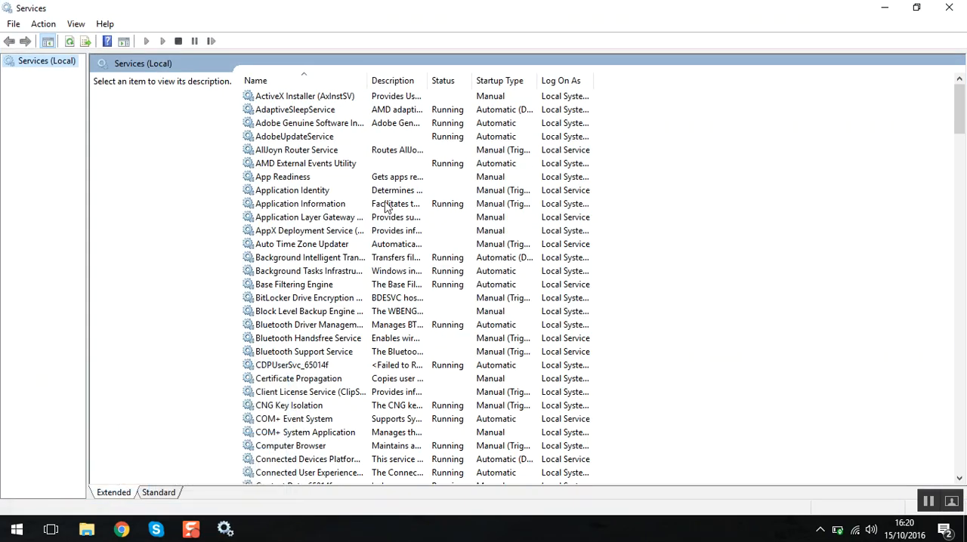
{"action": "scroll", "scroll_direction": "down", "scroll_amount": 3}
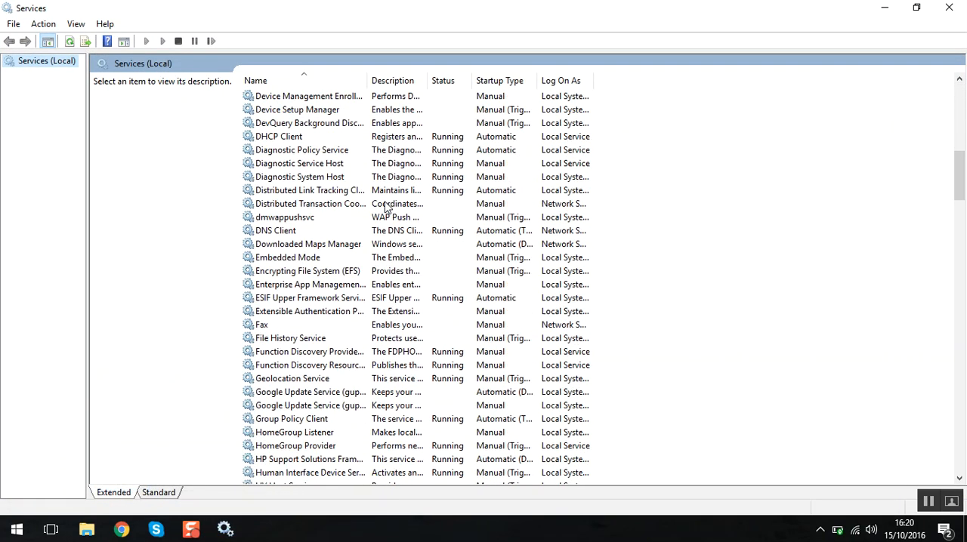
{"action": "scroll", "scroll_direction": "down", "scroll_amount": 3}
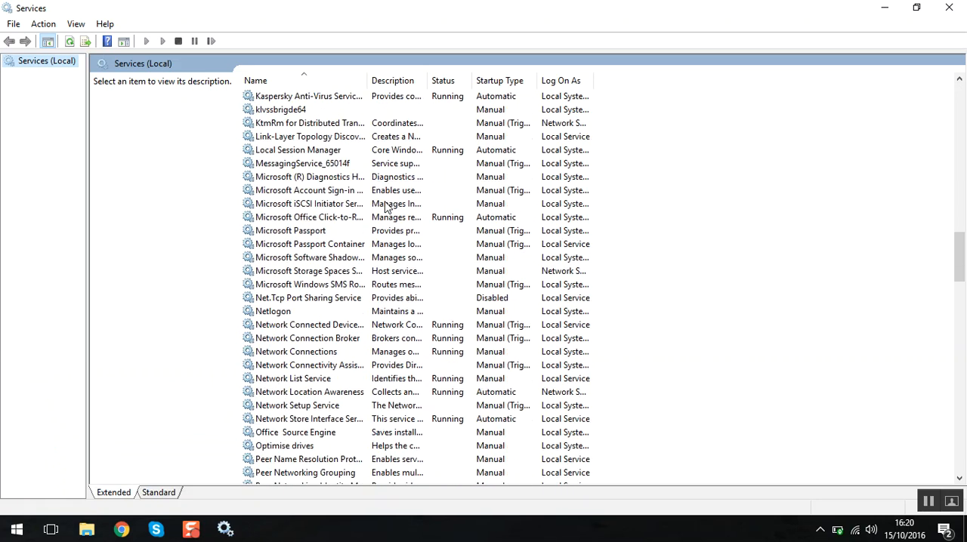
{"action": "scroll", "scroll_direction": "down", "scroll_amount": 3}
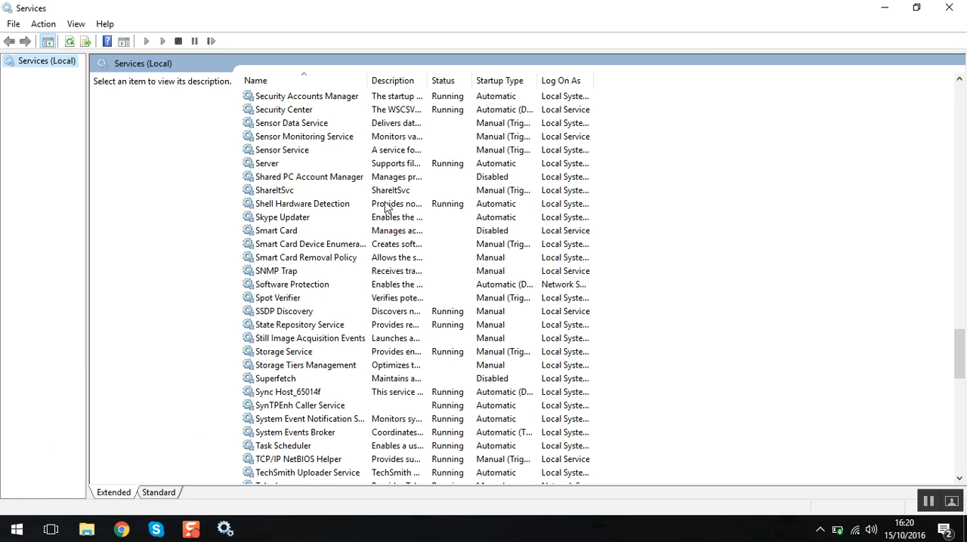
{"action": "left_click", "coordinate": [275, 378]}
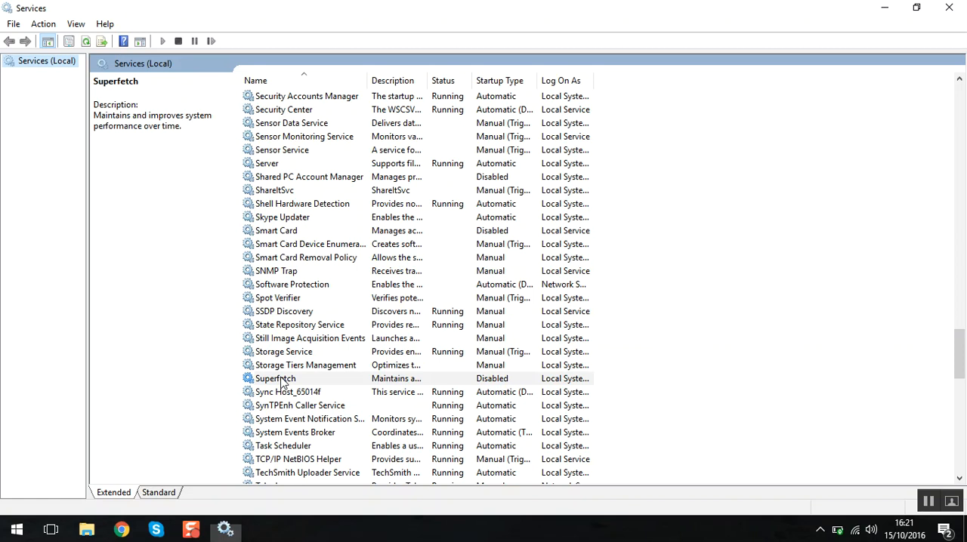
{"action": "left_click", "coordinate": [275, 378]}
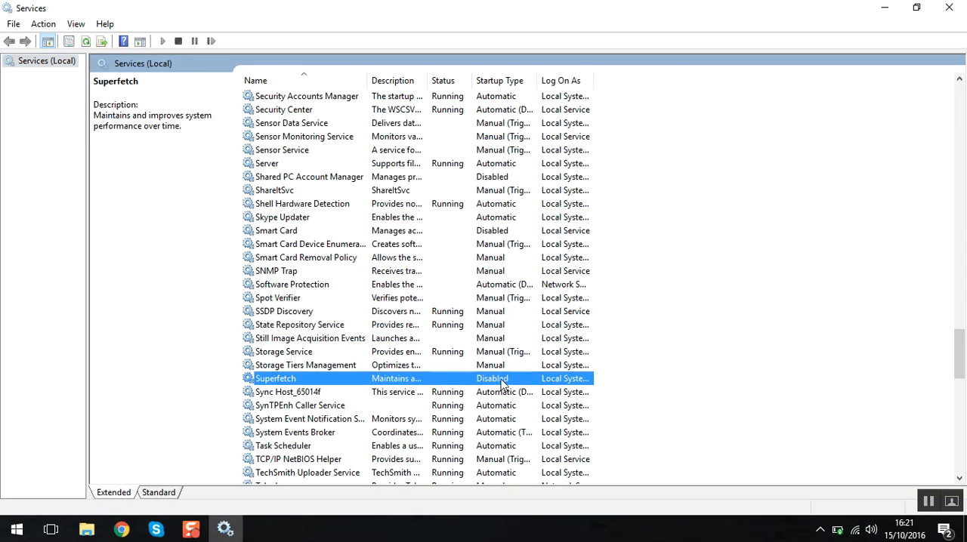
{"action": "right_click", "coordinate": [275, 377]}
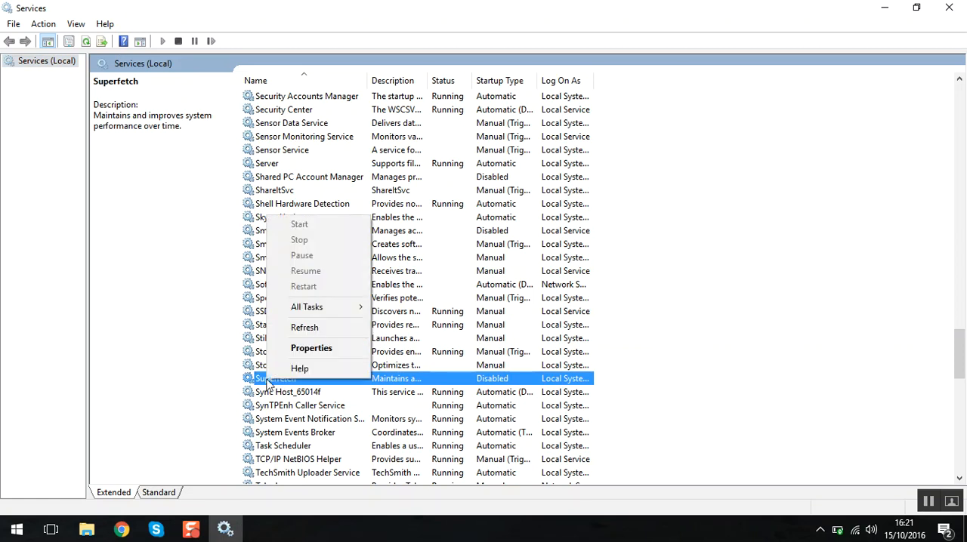
{"action": "left_click", "coordinate": [311, 348]}
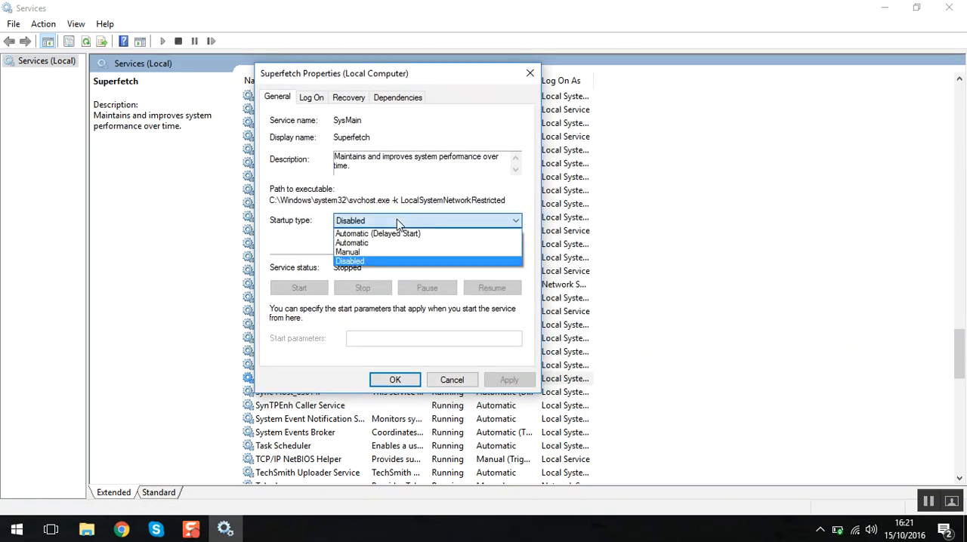
{"action": "mouse_move", "coordinate": [370, 244]}
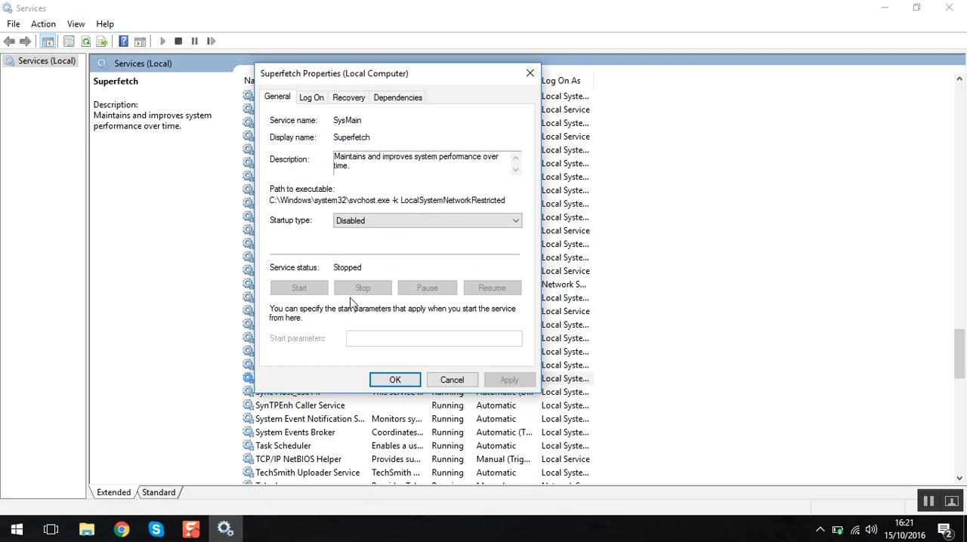
{"action": "mouse_move", "coordinate": [362, 293]}
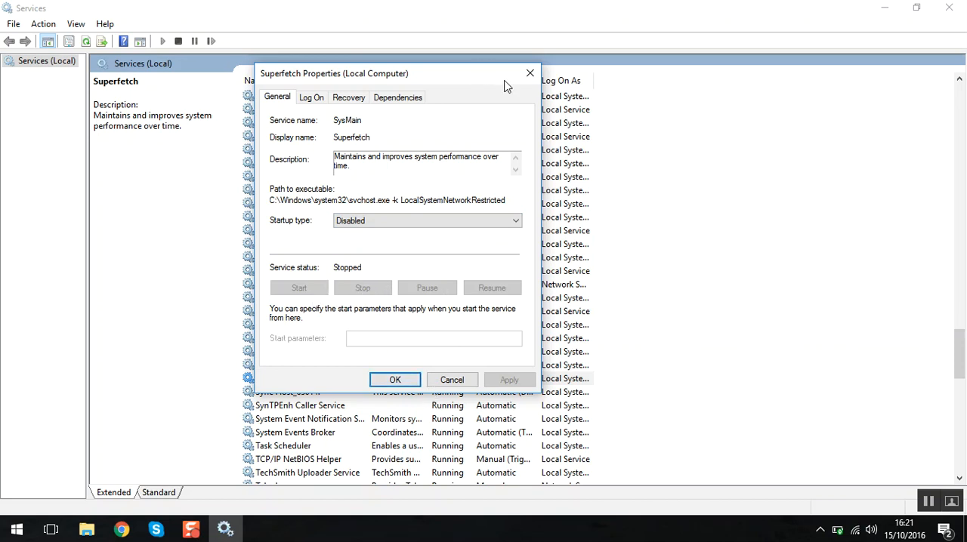
{"action": "left_click", "coordinate": [396, 380]}
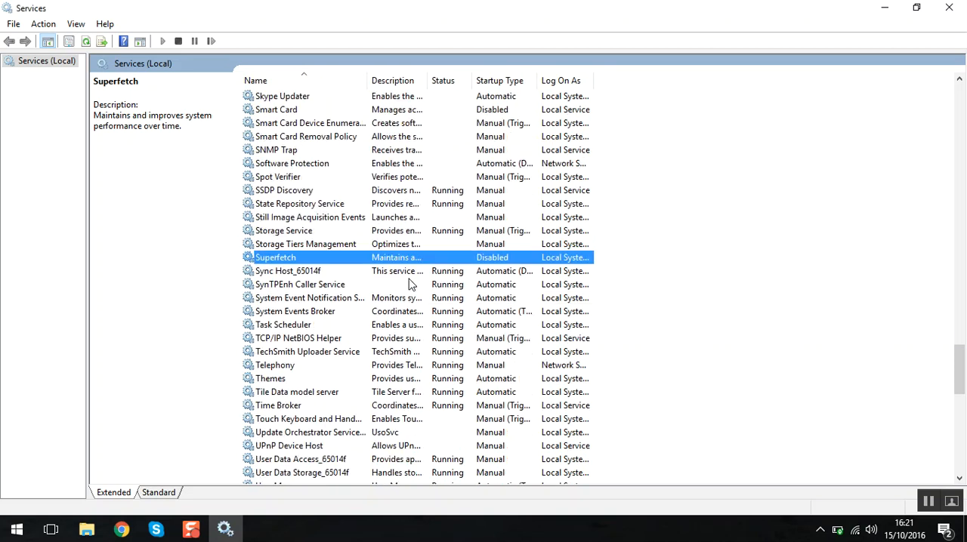
- Locate Windows Search, verify it is Disabled and Stopped, and dismiss its properties
{"action": "scroll", "scroll_direction": "down", "scroll_amount": 3}
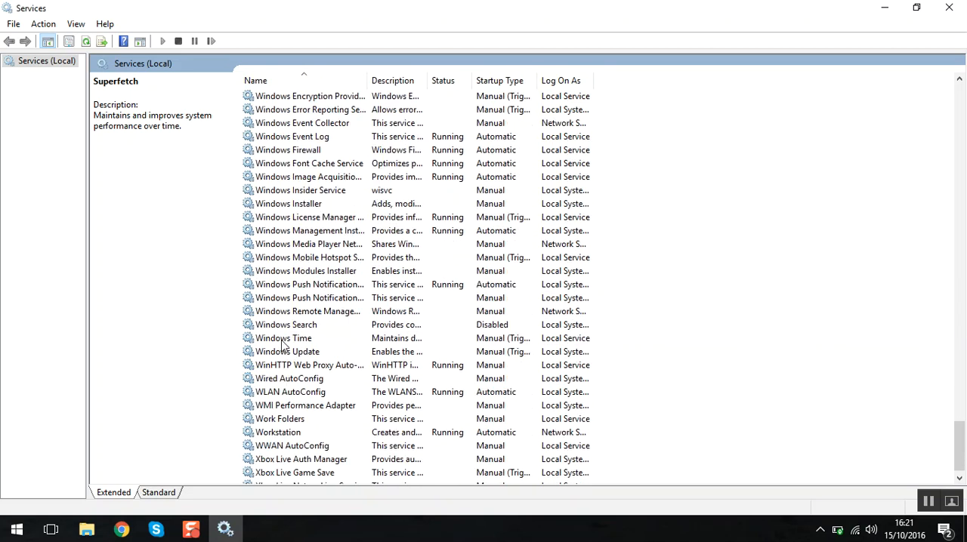
{"action": "scroll", "scroll_direction": "up", "scroll_amount": 3}
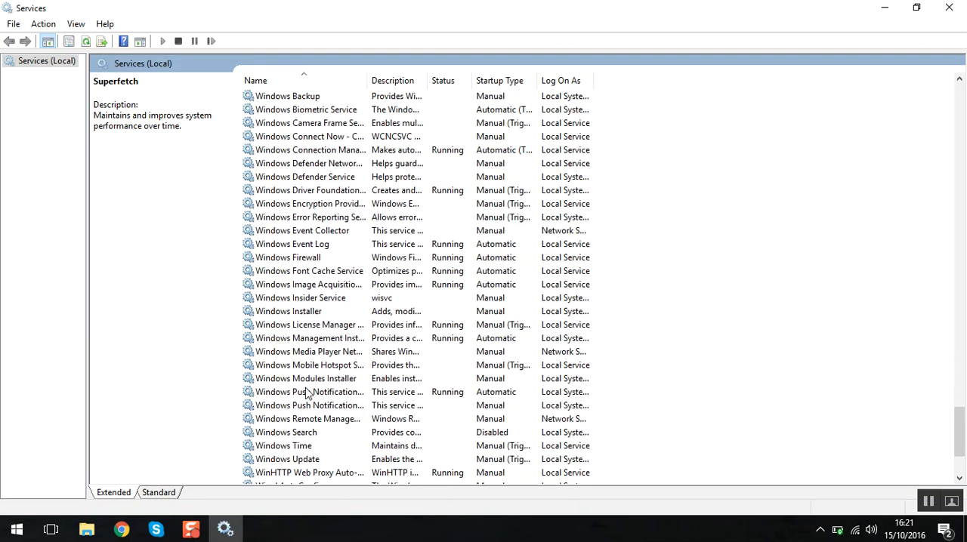
{"action": "mouse_move", "coordinate": [308, 447]}
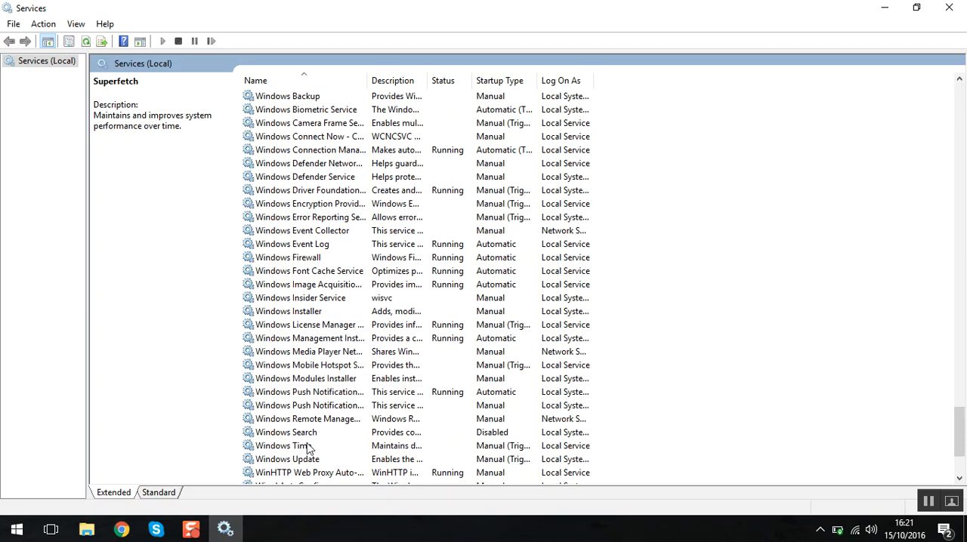
{"action": "left_click", "coordinate": [285, 432]}
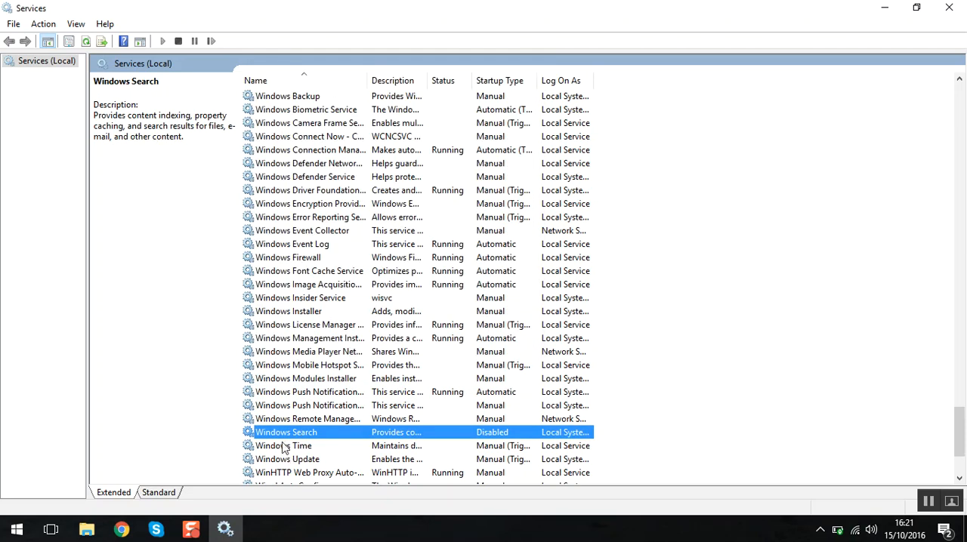
{"action": "double_click", "coordinate": [286, 432]}
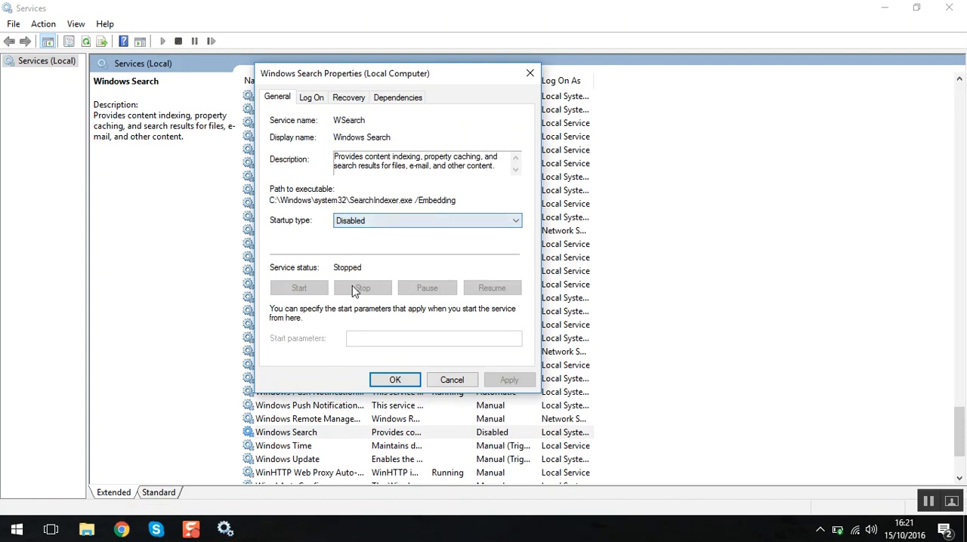
{"action": "left_click", "coordinate": [394, 379]}
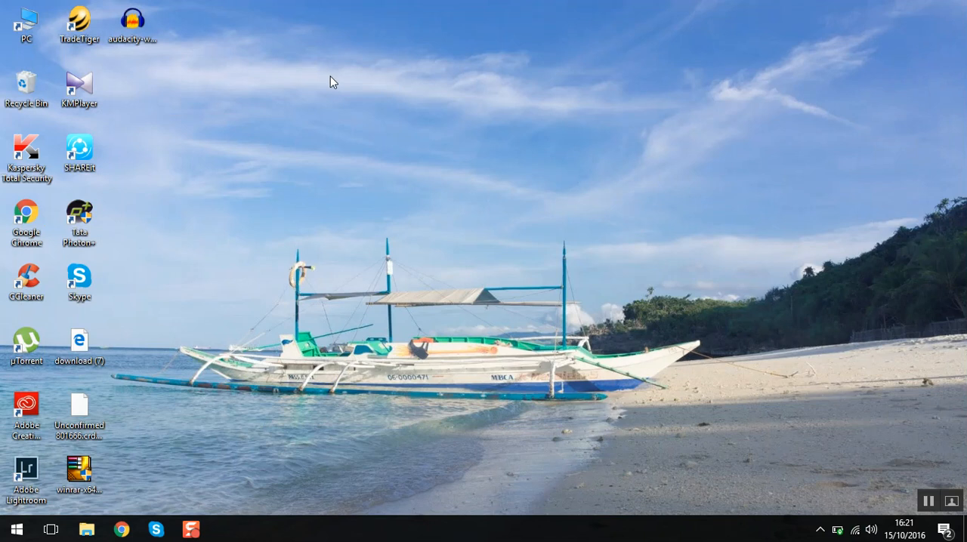
{"action": "mouse_move", "coordinate": [398, 141]}
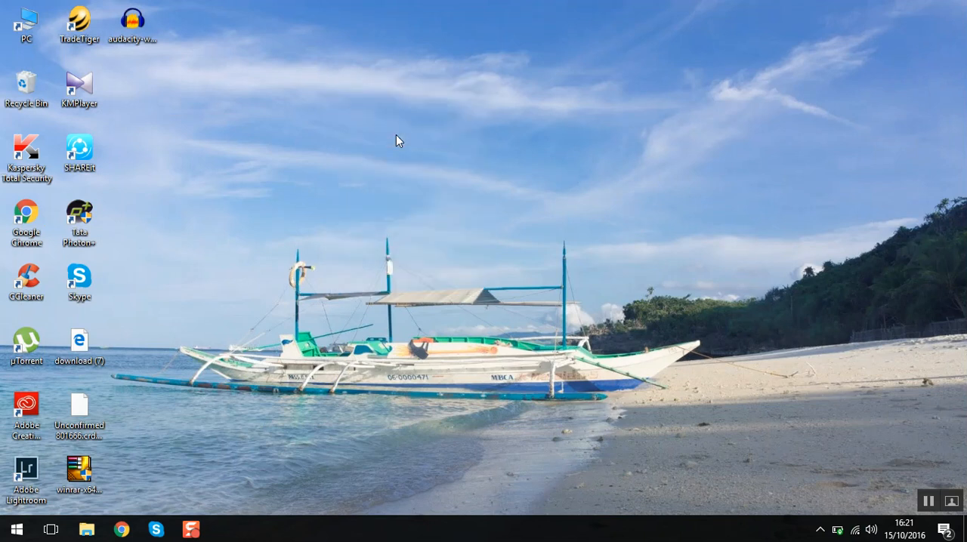
{"action": "mouse_move", "coordinate": [408, 266]}
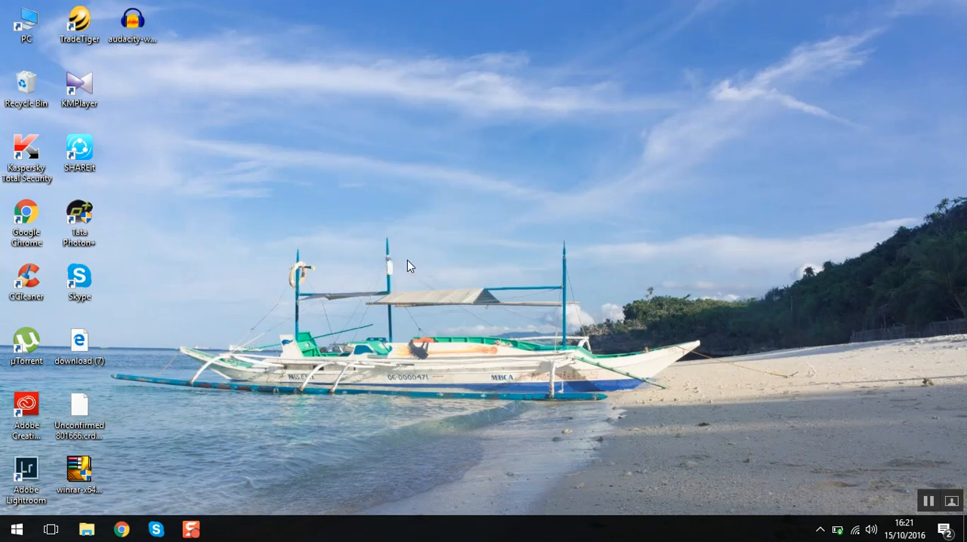
{"action": "mouse_move", "coordinate": [417, 248]}
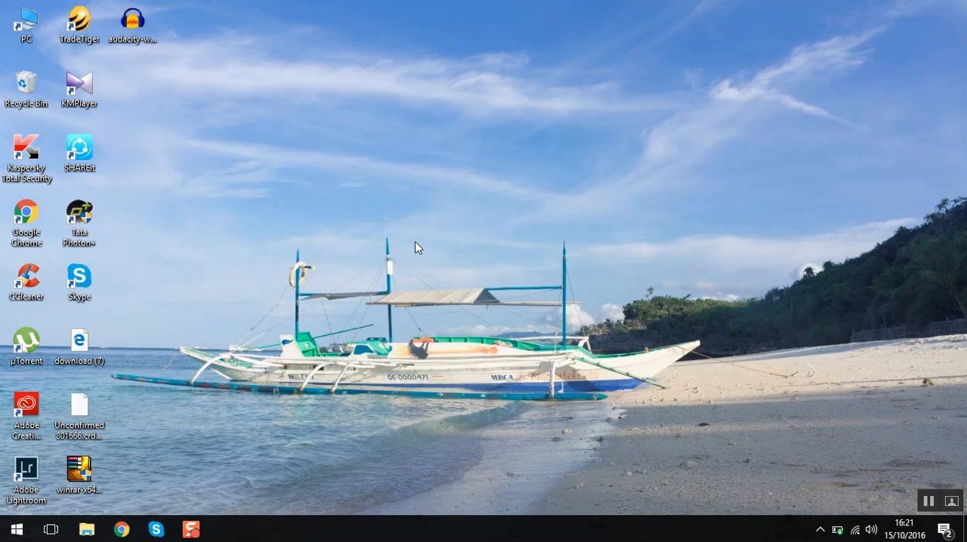
{"action": "mouse_move", "coordinate": [441, 532]}
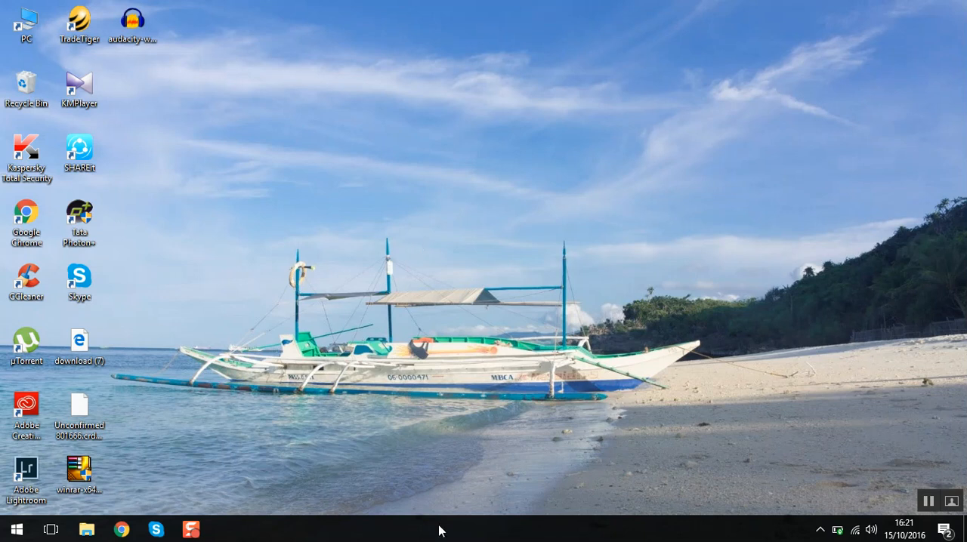
{"action": "mouse_move", "coordinate": [399, 301]}
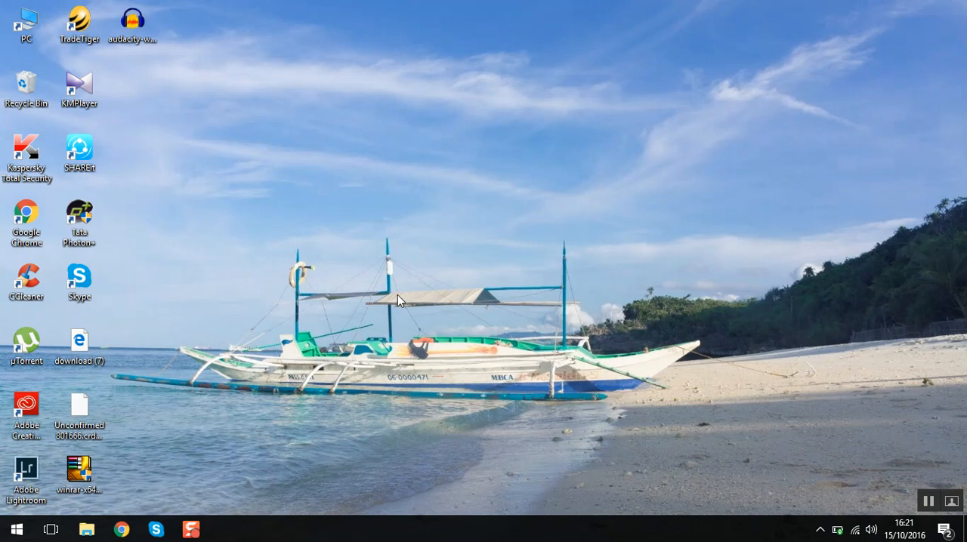
{"action": "mouse_move", "coordinate": [393, 304]}
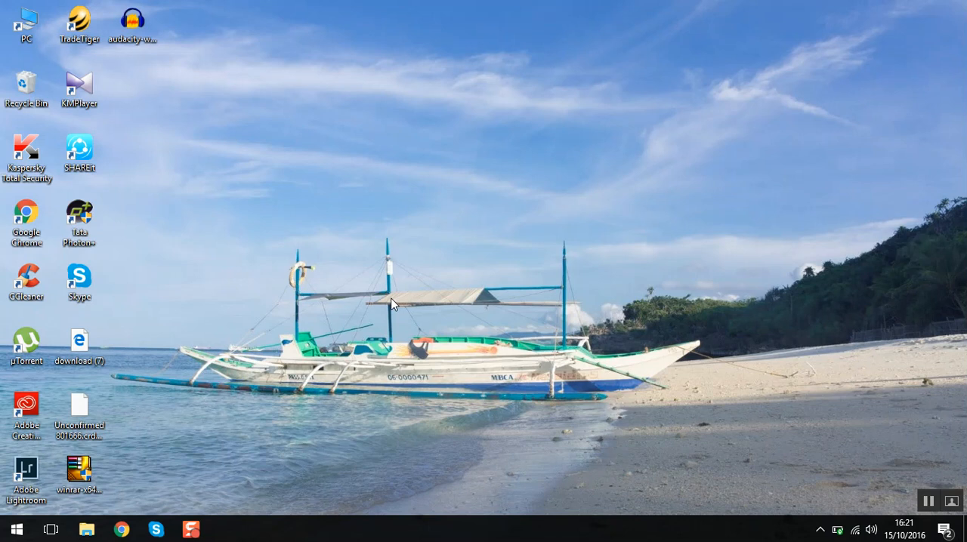
{"action": "mouse_move", "coordinate": [399, 263]}
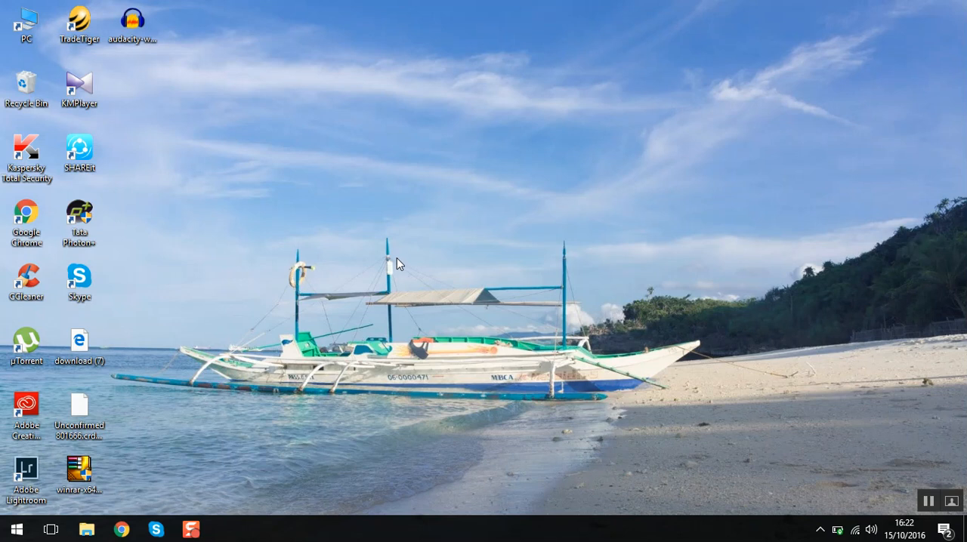
{"action": "mouse_move", "coordinate": [897, 476]}
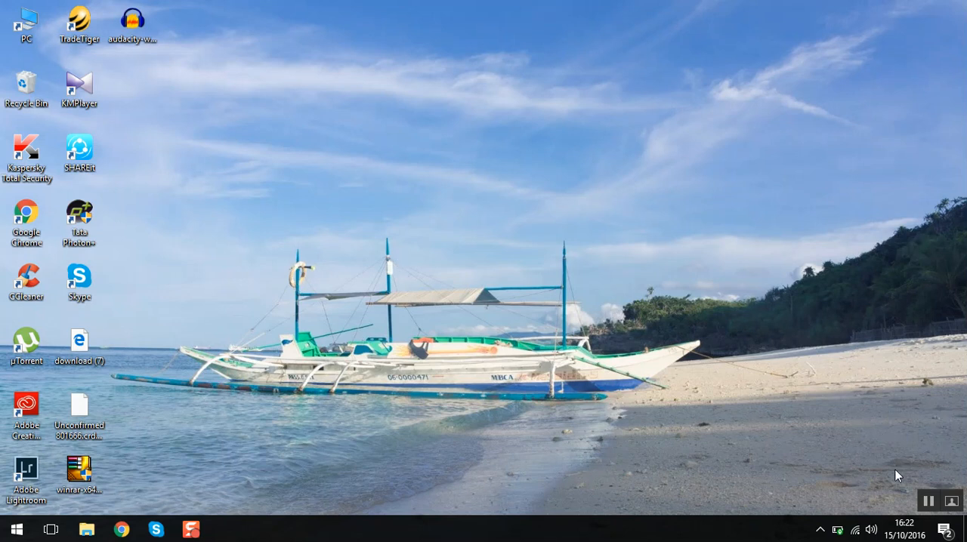